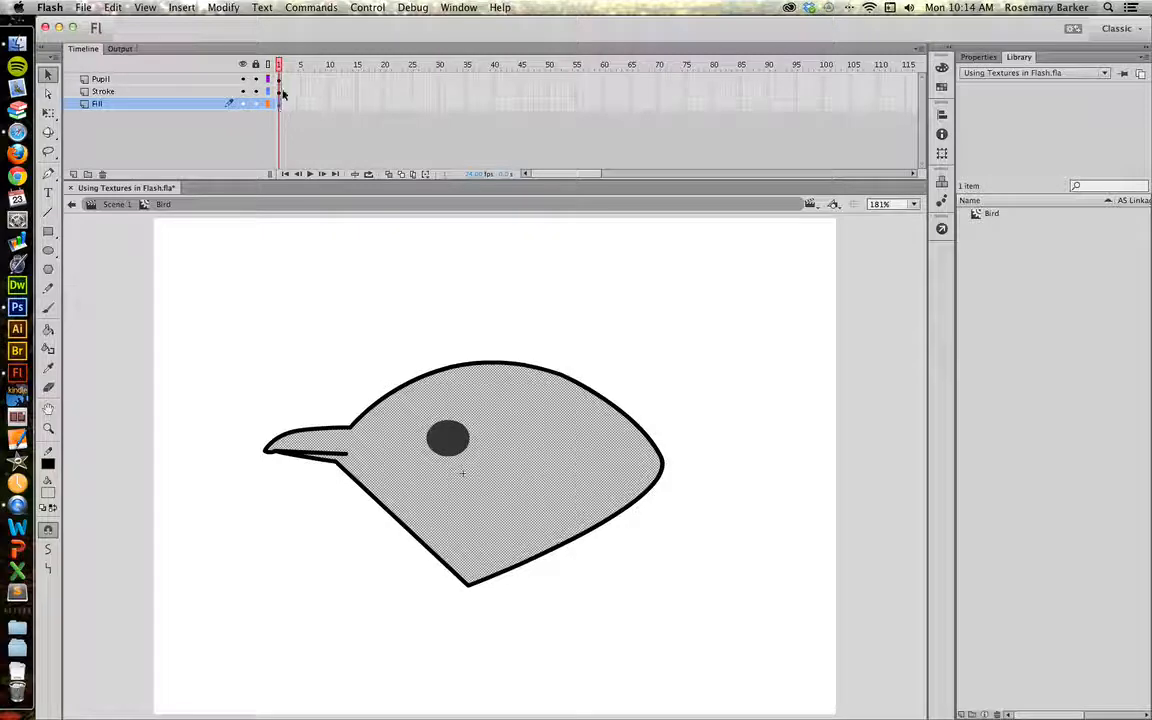
# Select the bird head's Stroke and Fill layer content in the Flash timeline
pyautogui.click(103, 91)
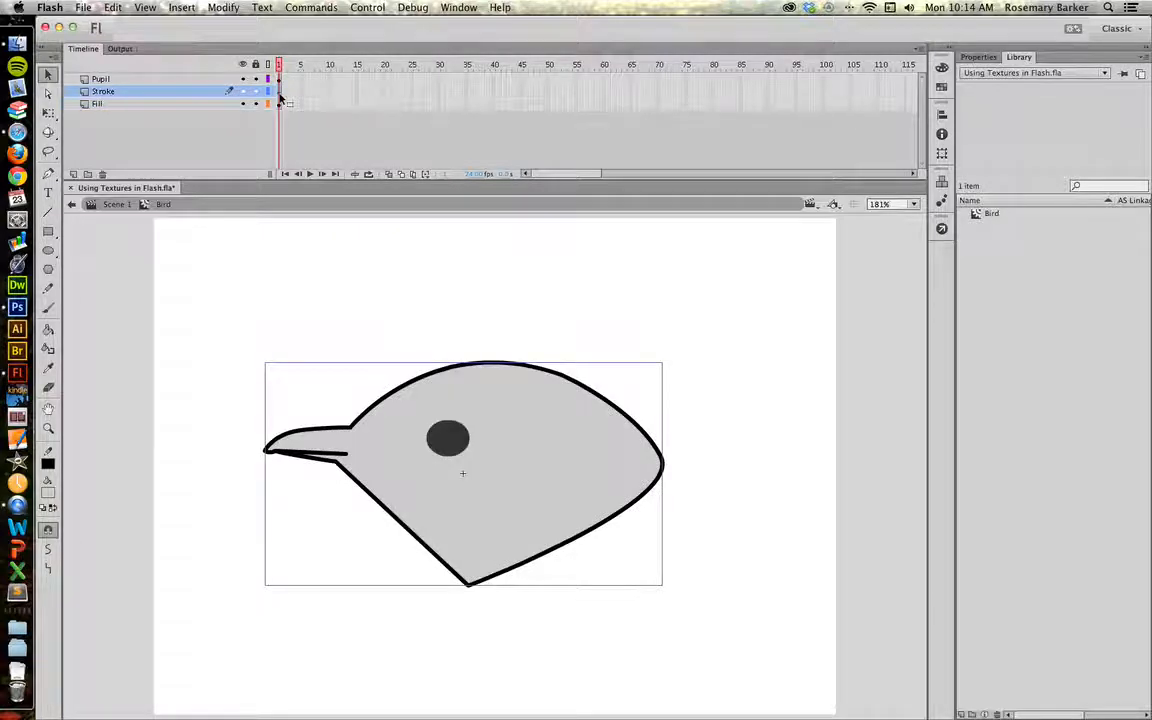
pyautogui.click(100, 79)
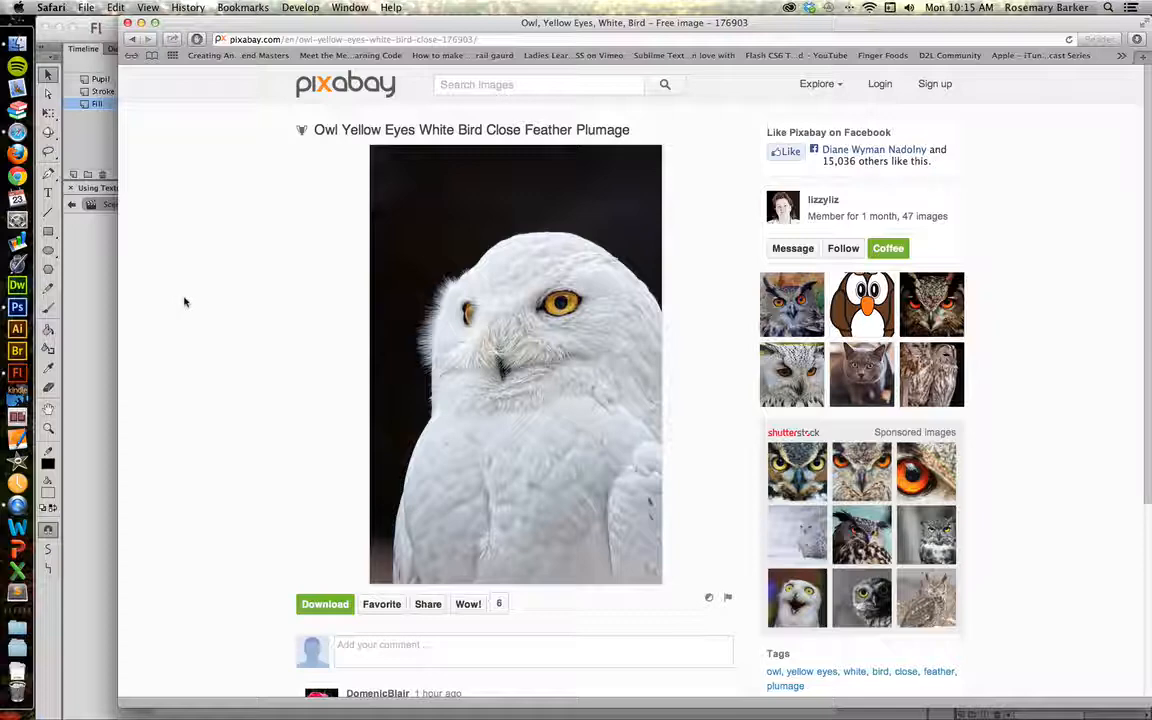
# Download the snowy owl JPG from Pixabay and open it in Photoshop from the Dock
pyautogui.click(324, 603)
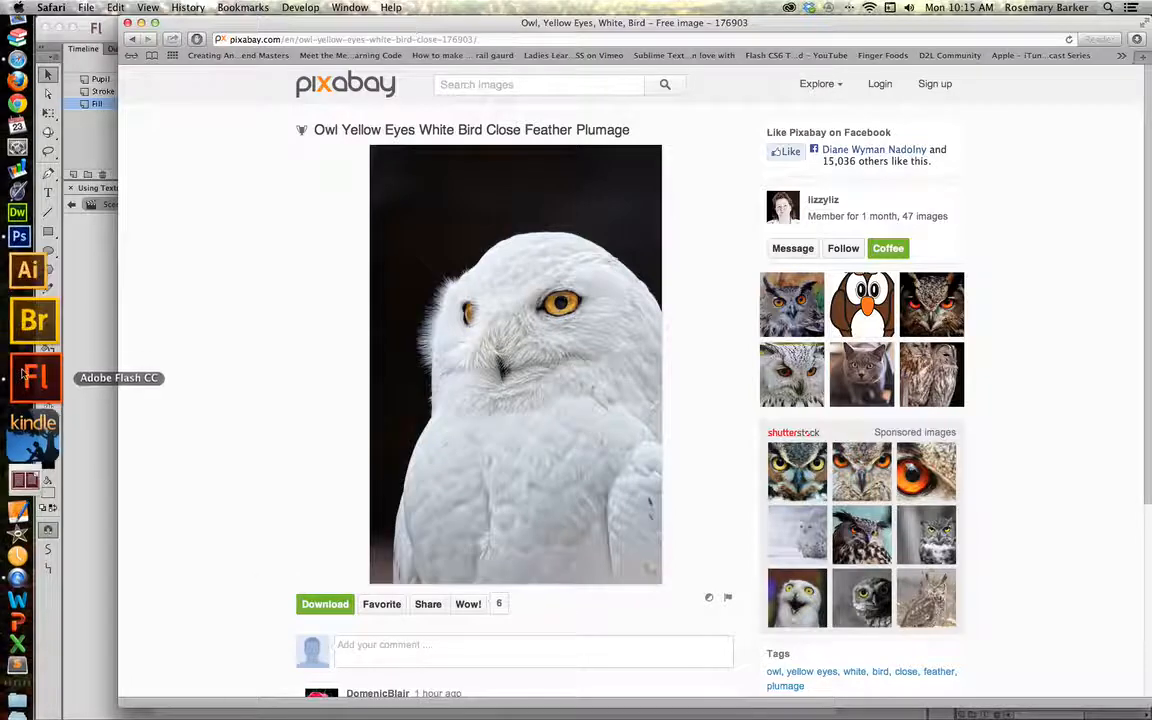
pyautogui.click(35, 306)
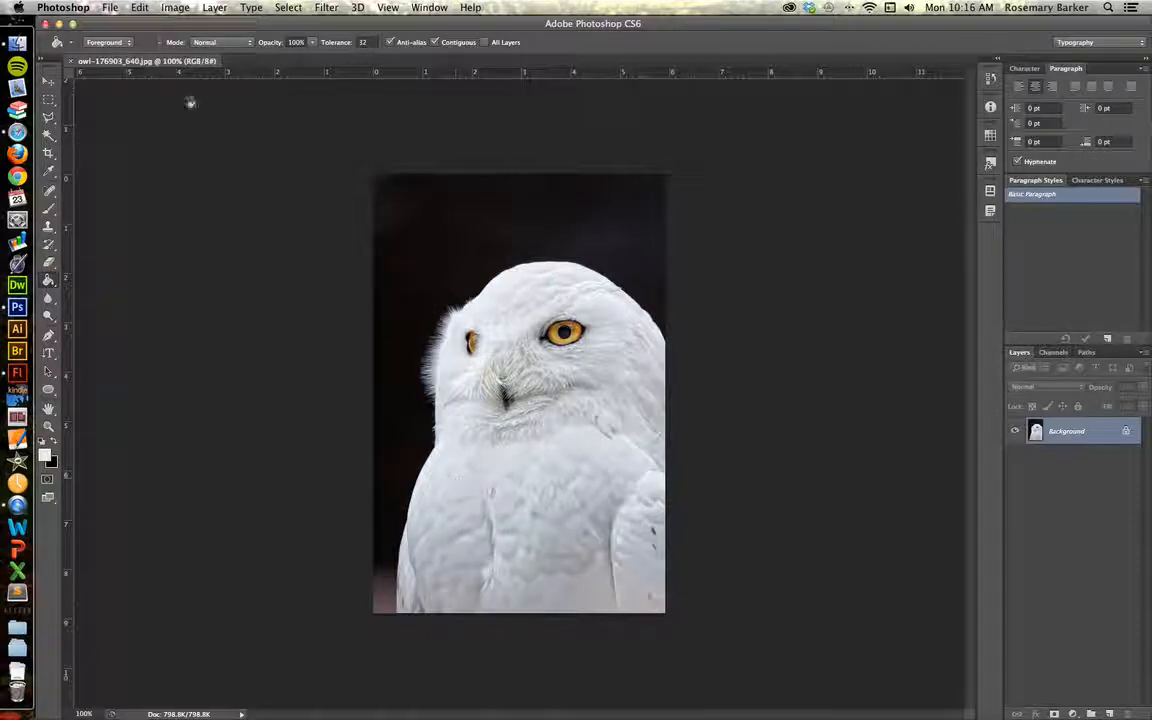
# Crop the owl photo down to a rectangle of chest feathers
pyautogui.click(48, 153)
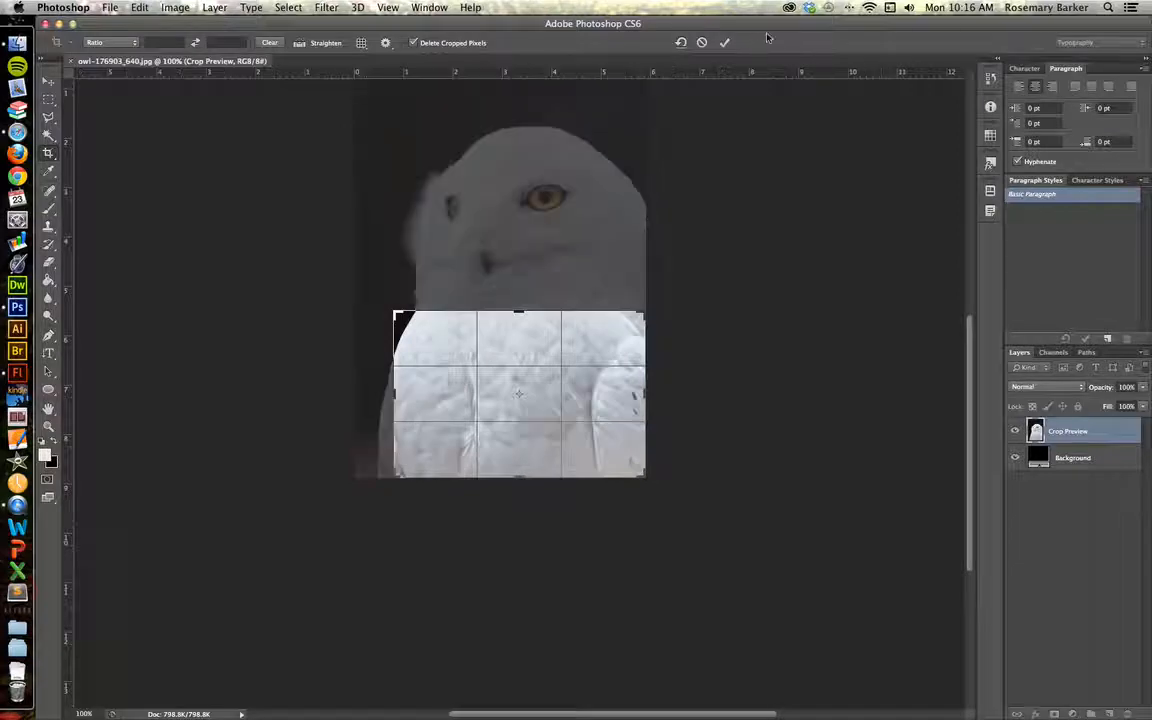
pyautogui.click(725, 42)
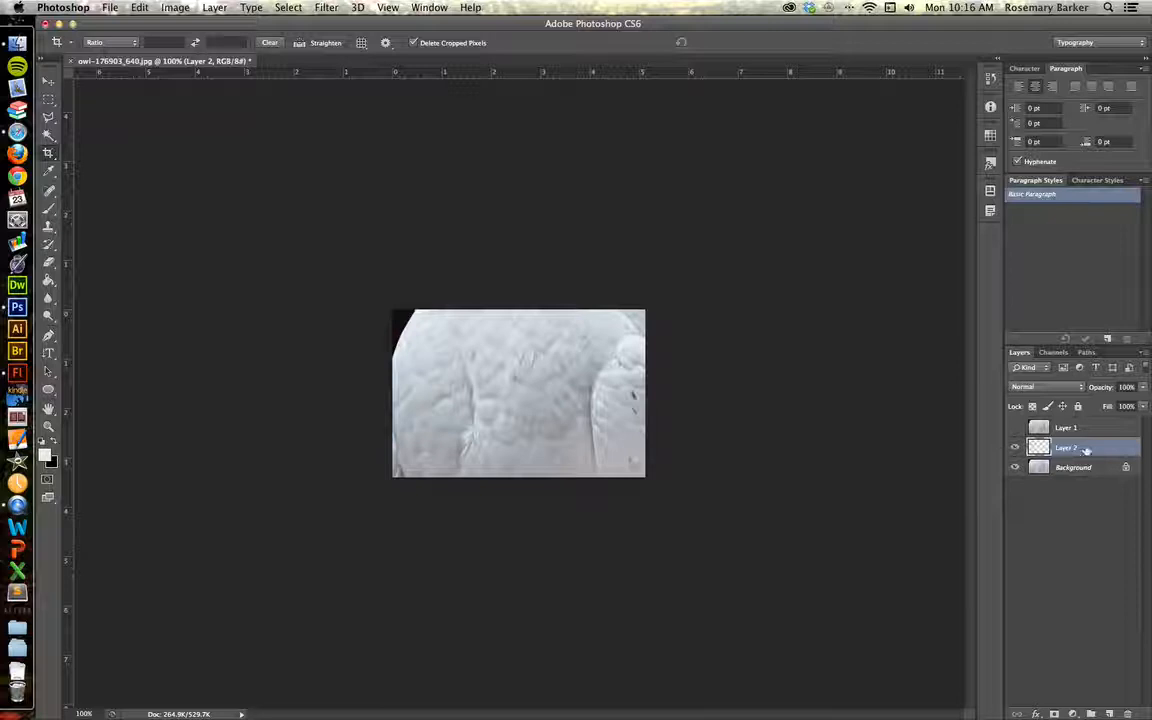
# Fill the lower layer with pale cream, reshow the feathers layer and rename it 'feathers'
pyautogui.click(48, 285)
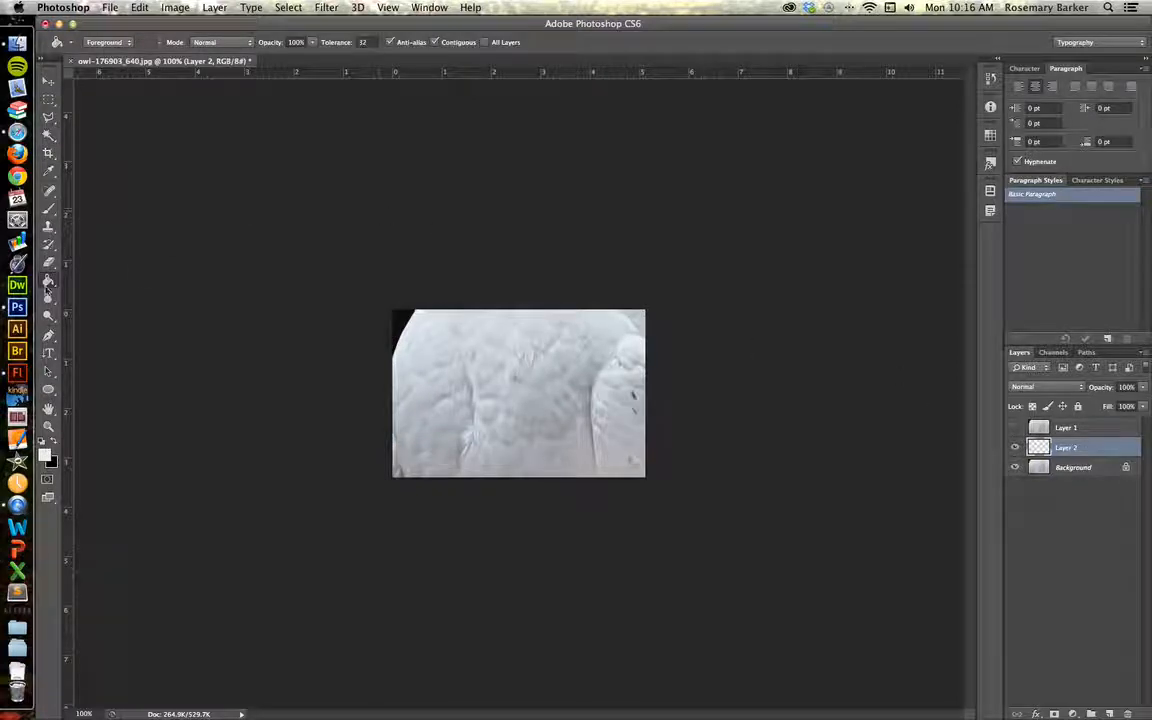
pyautogui.moveTo(48, 283)
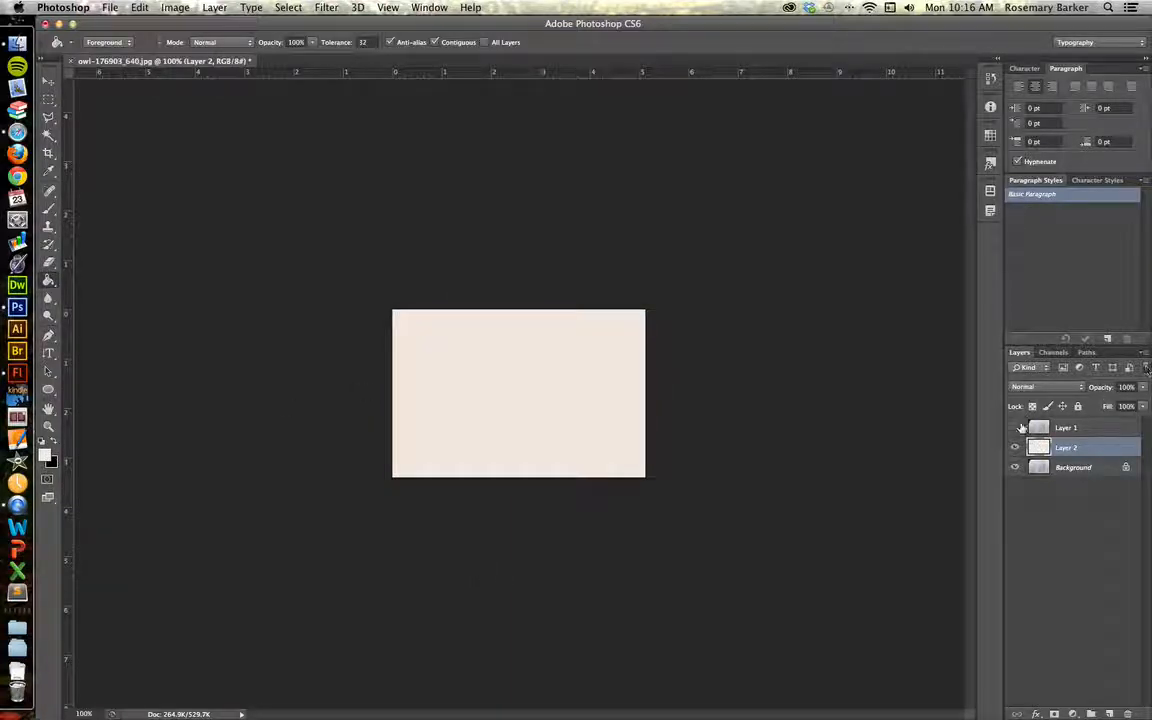
pyautogui.click(1015, 427)
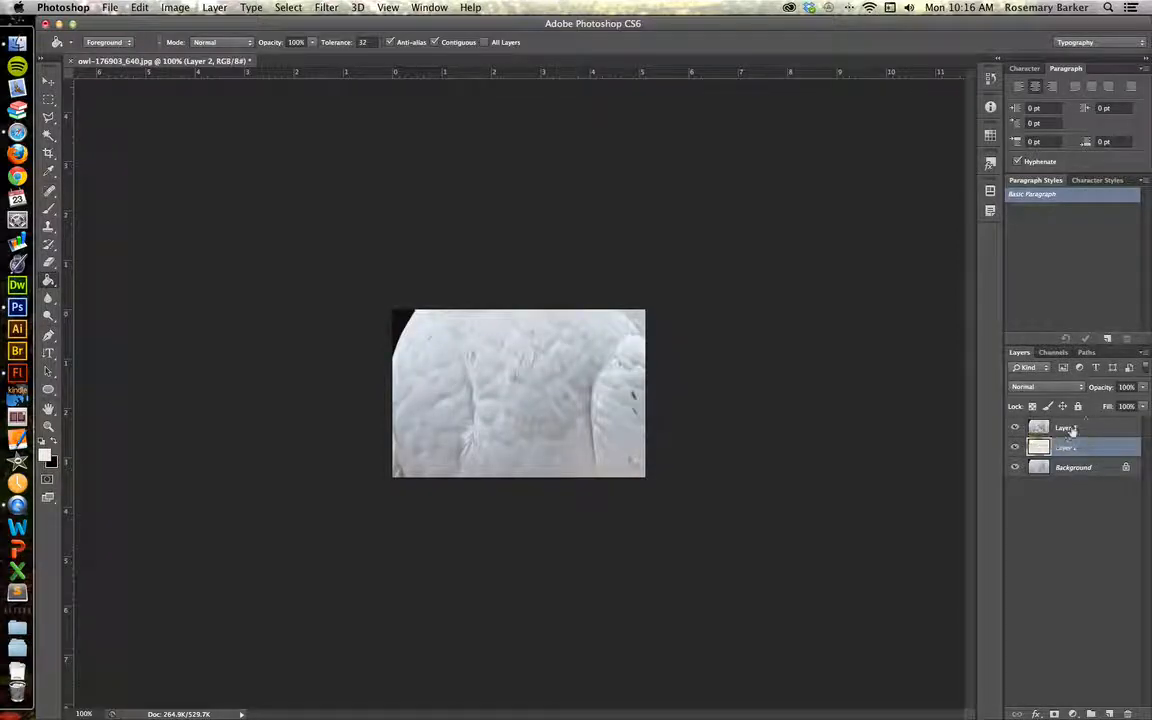
pyautogui.doubleClick(1070, 427)
pyautogui.write('feathers')
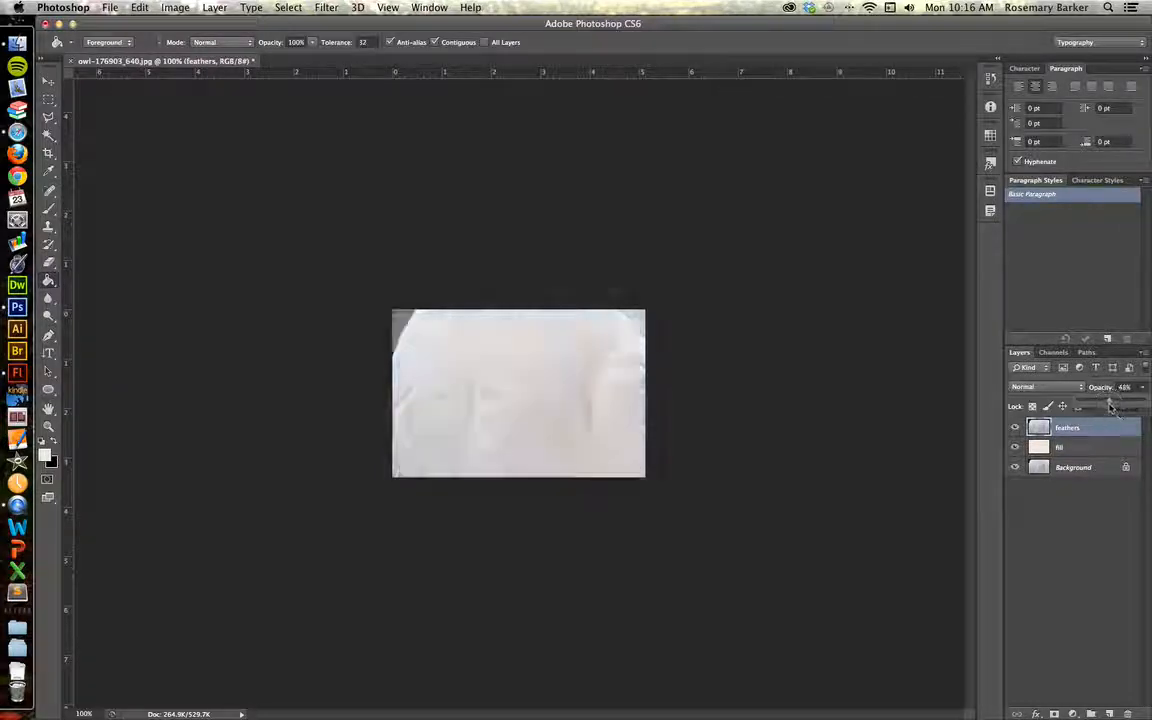
# Fade feathers to 27% opacity, trying Multiply, Linear Burn and Lighten before keeping Normal blend
pyautogui.moveTo(1120, 400); pyautogui.dragTo(1100, 400)
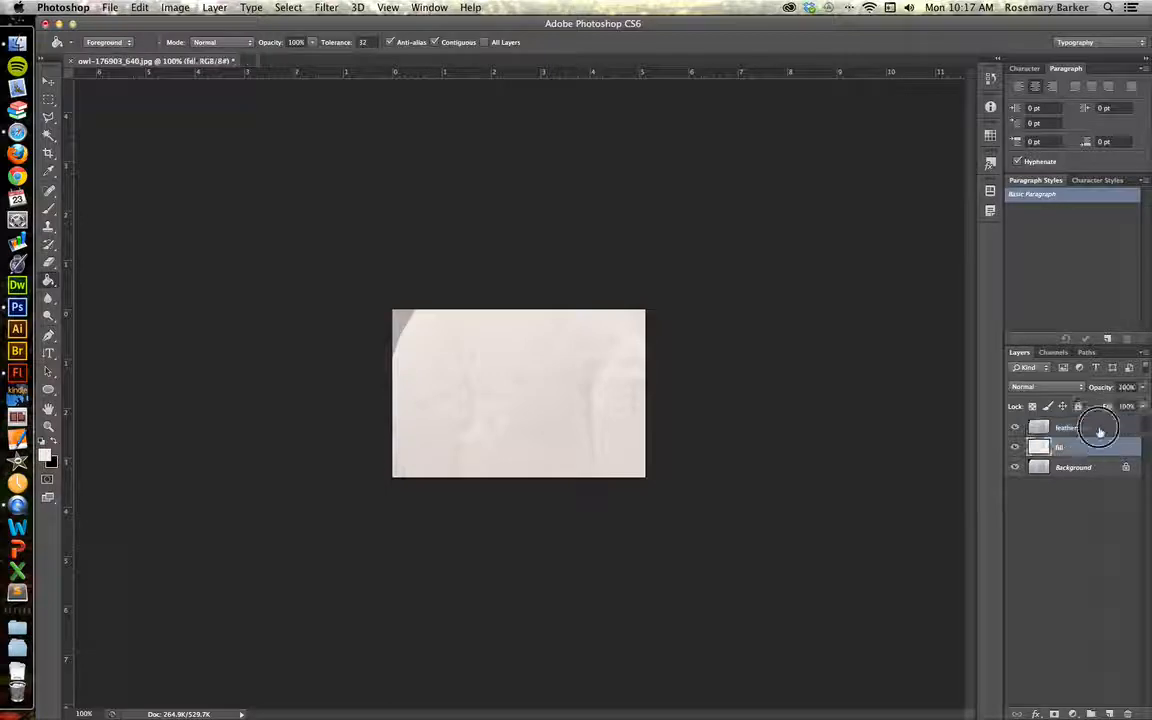
pyautogui.click(1045, 387)
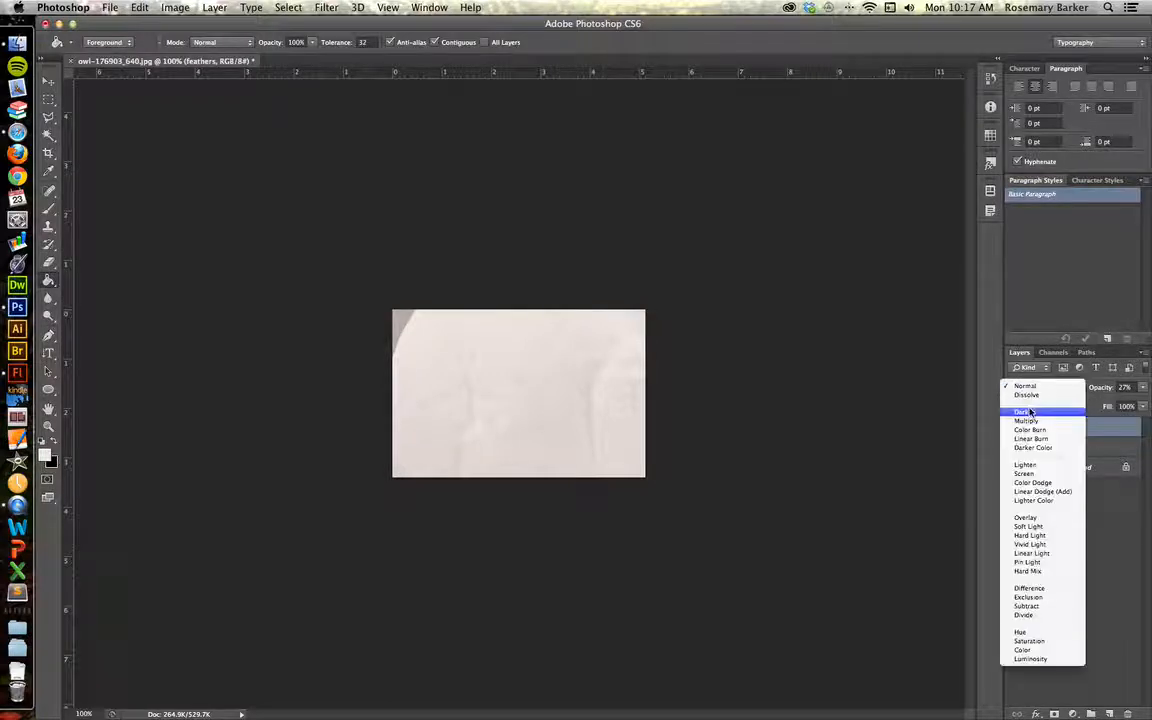
pyautogui.click(1027, 420)
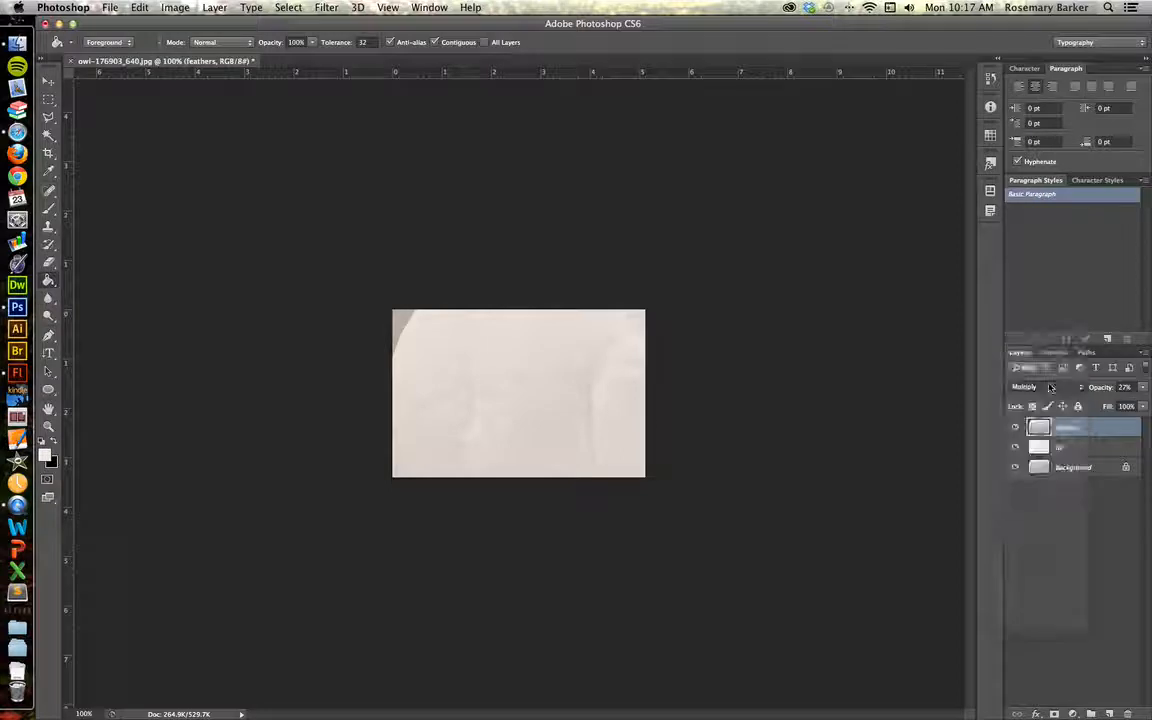
pyautogui.click(1040, 386)
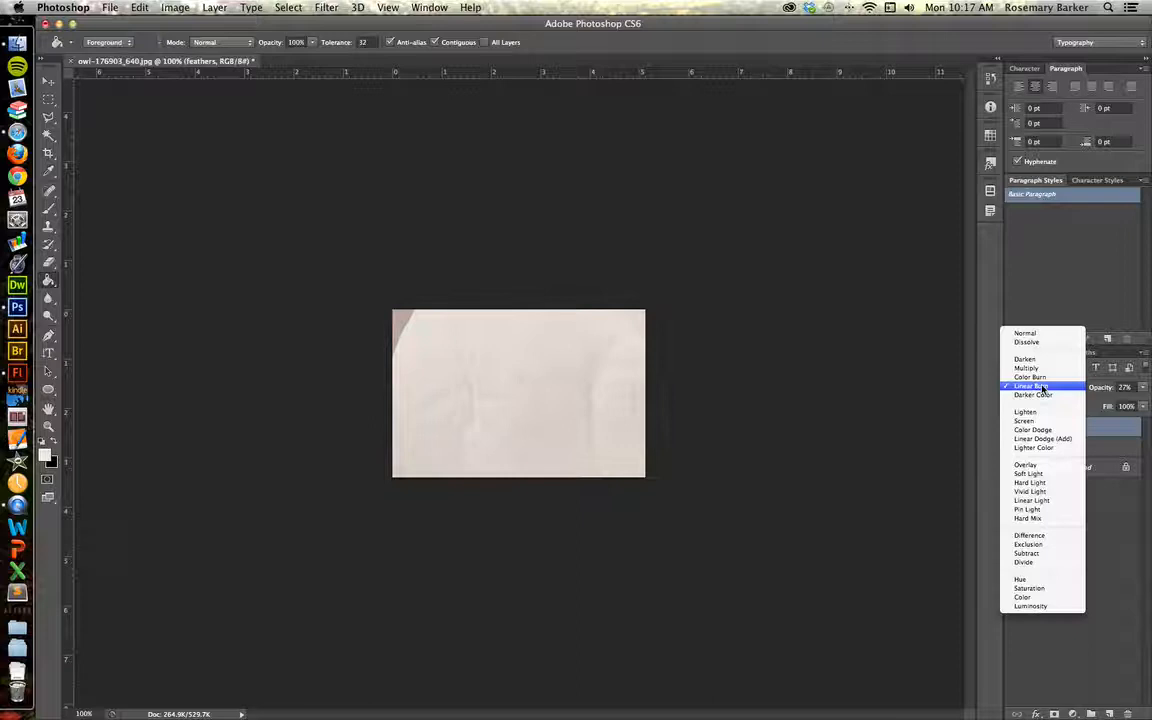
pyautogui.click(1025, 411)
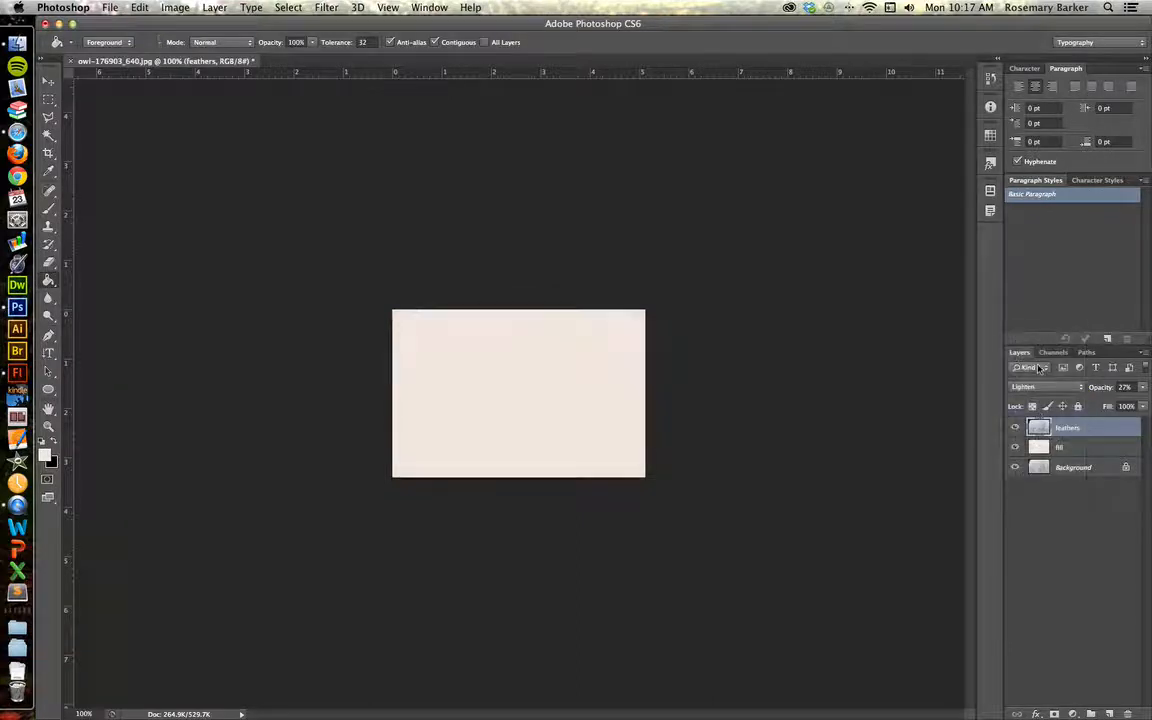
pyautogui.click(1045, 387)
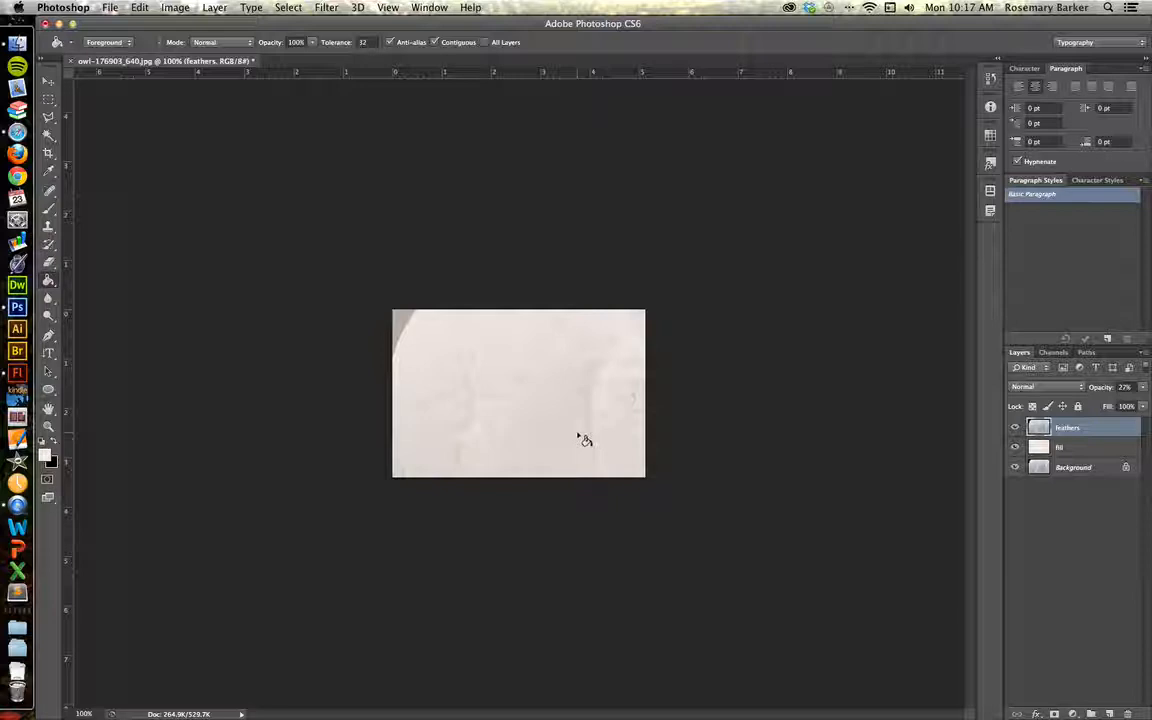
pyautogui.moveTo(456, 342)
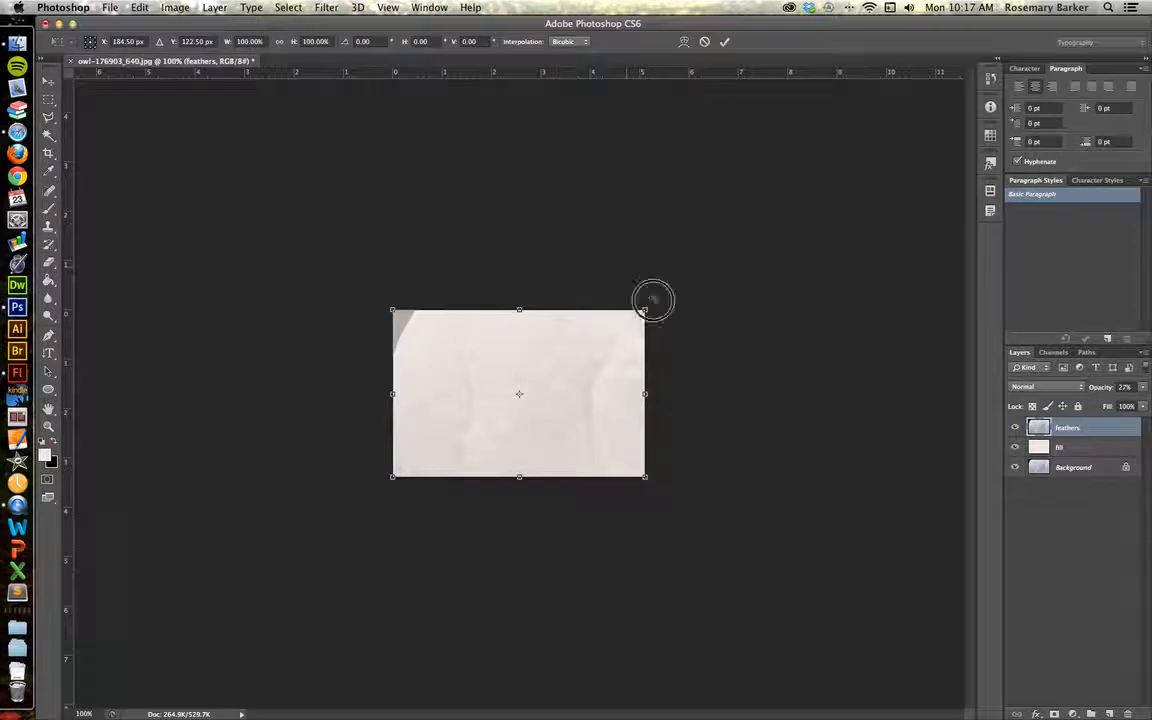
# Rotate the feathers layer about 21° and stretch it past the canvas edges, then commit the transform
pyautogui.moveTo(652, 300); pyautogui.dragTo(642, 278)
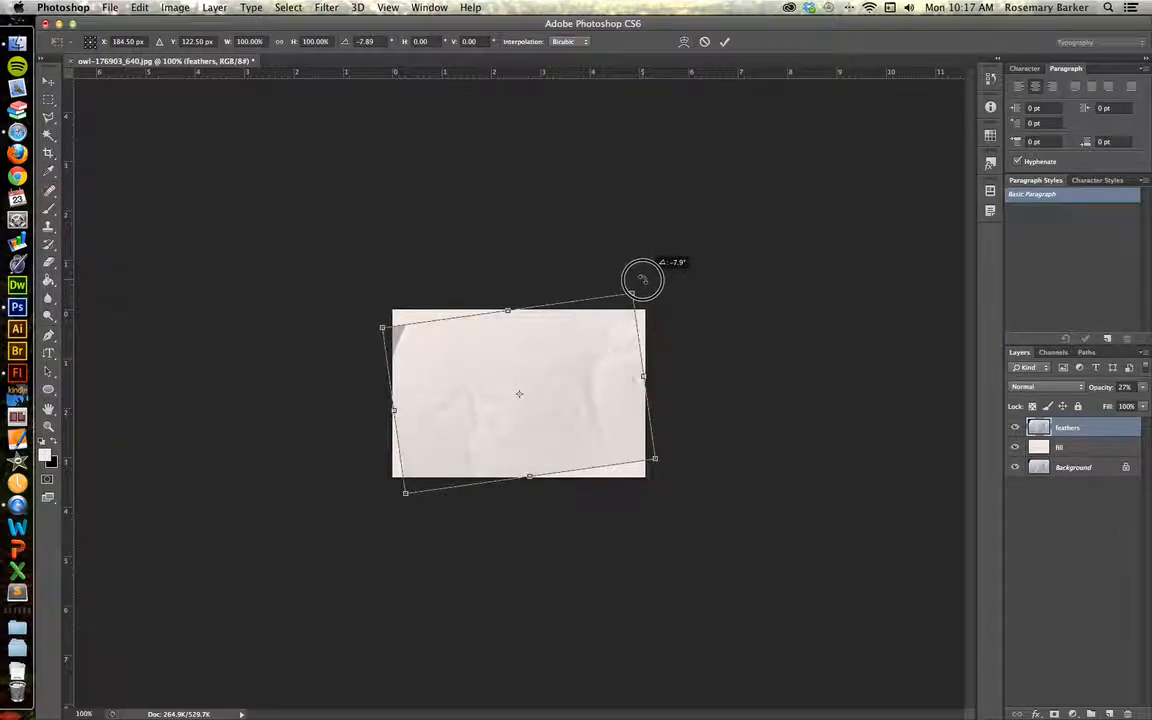
pyautogui.moveTo(642, 278); pyautogui.dragTo(622, 252)
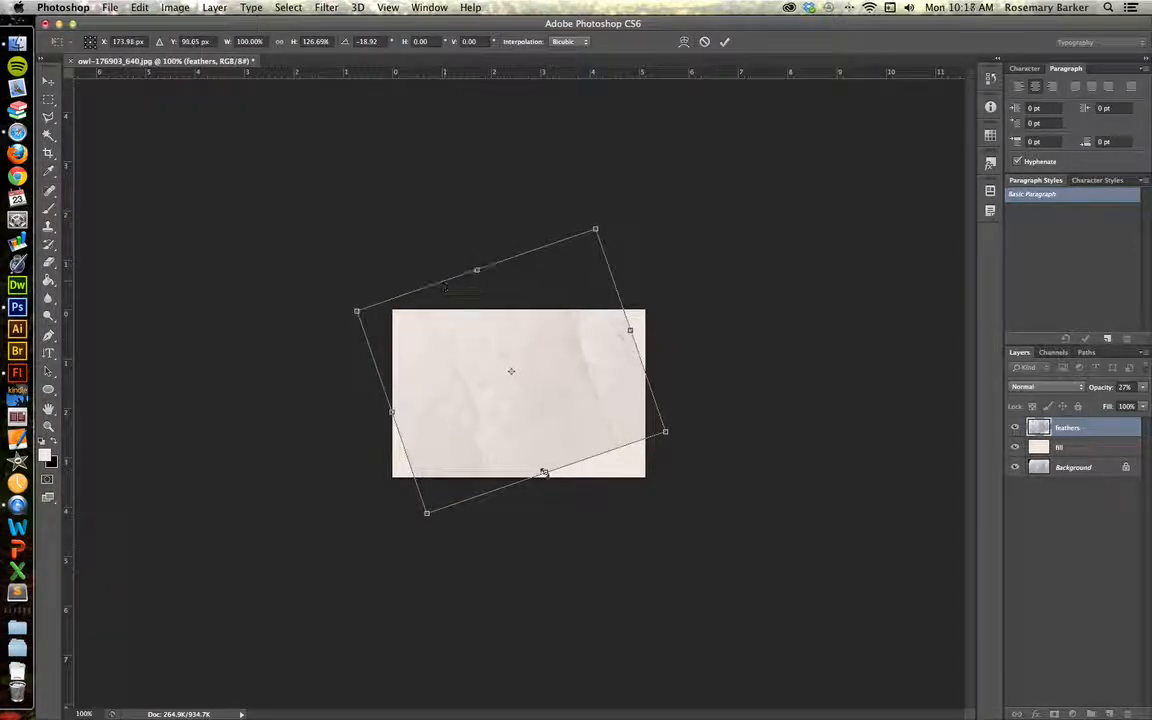
pyautogui.moveTo(543, 472); pyautogui.dragTo(563, 524)
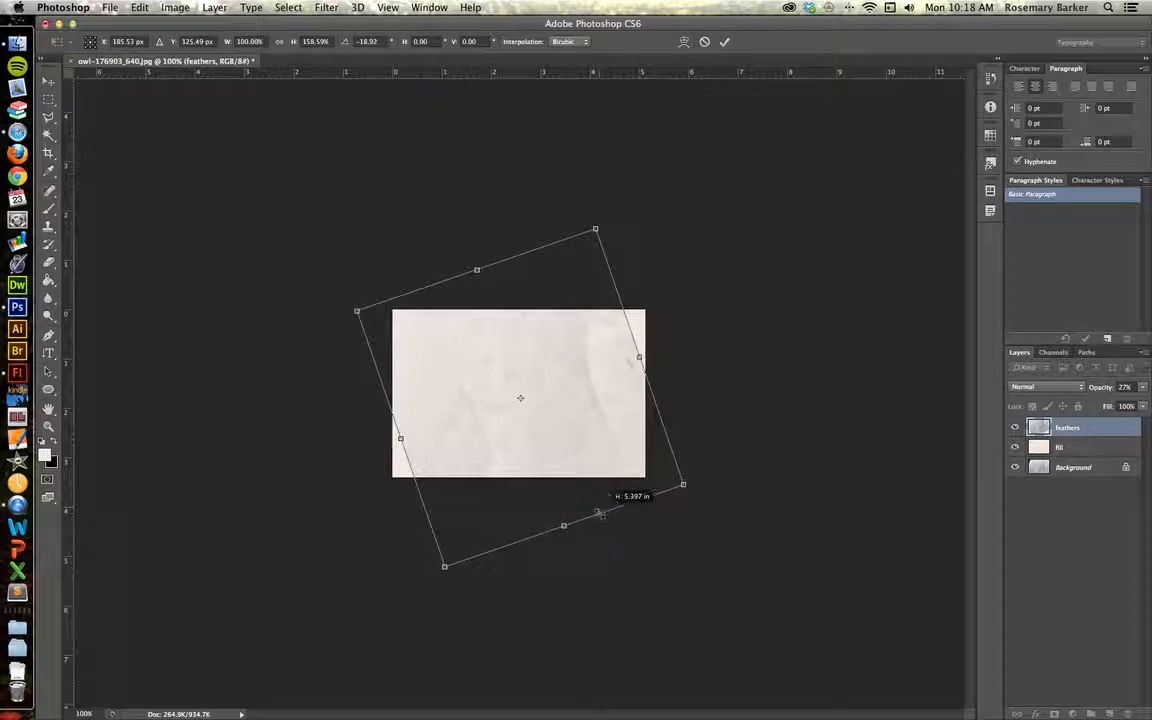
pyautogui.moveTo(639, 357); pyautogui.dragTo(657, 348)
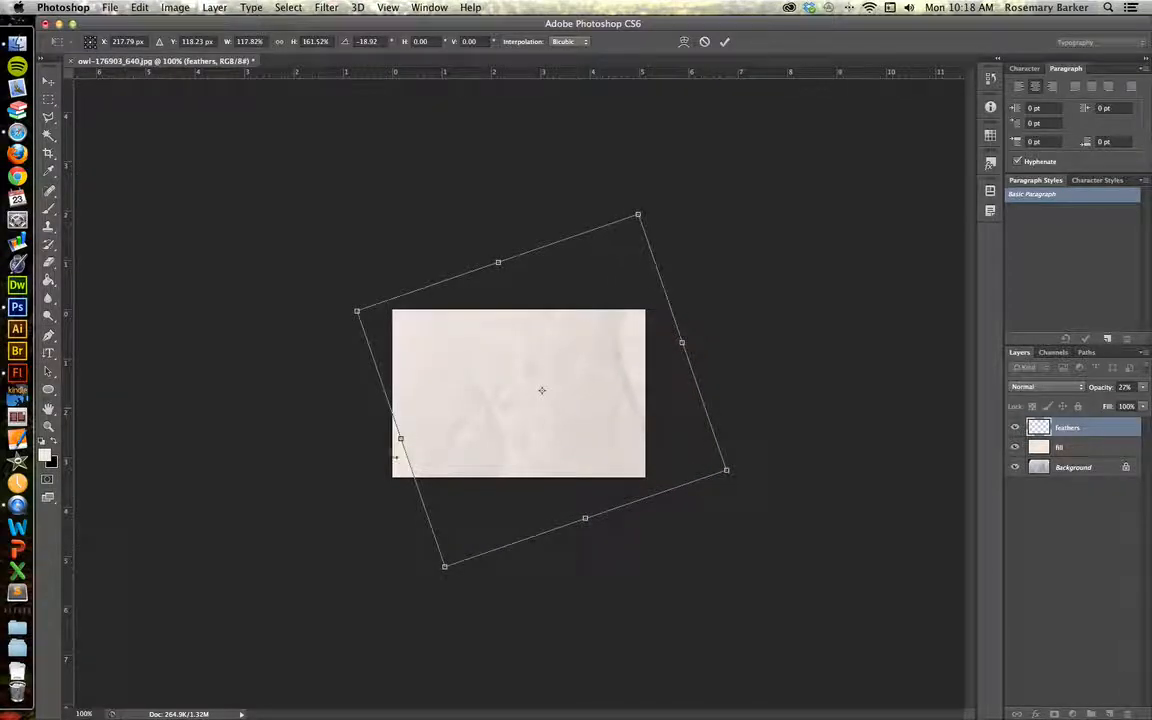
pyautogui.moveTo(400, 438); pyautogui.dragTo(365, 470)
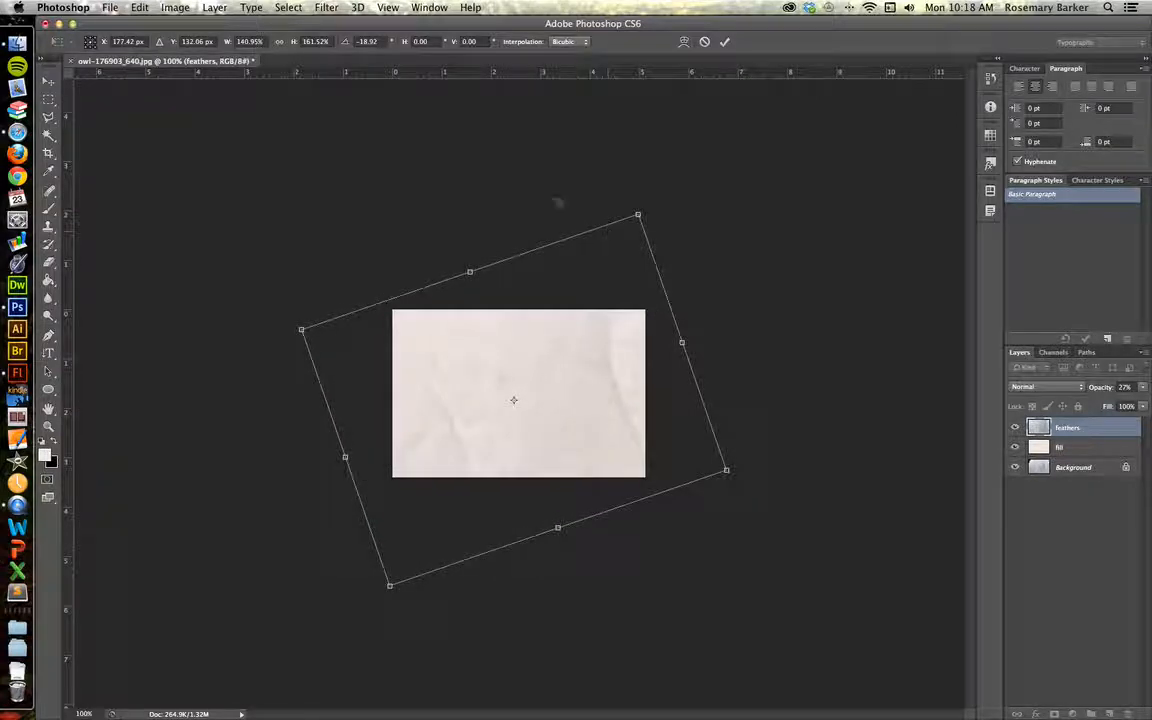
pyautogui.click(725, 42)
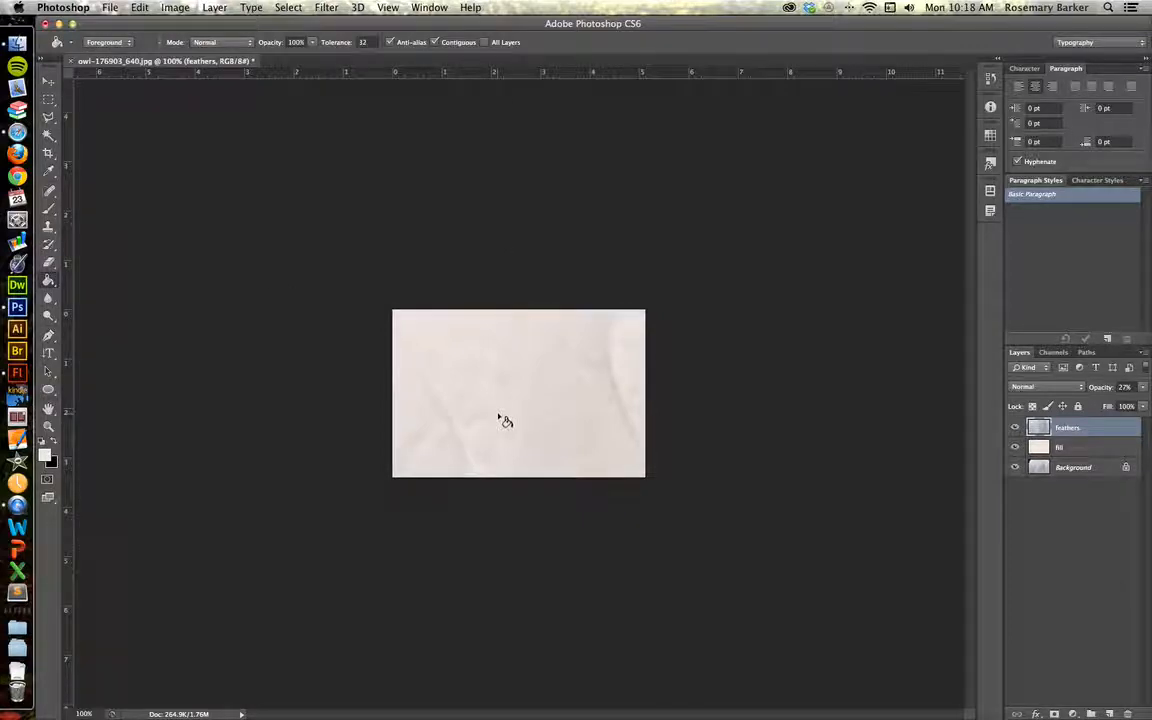
pyautogui.moveTo(548, 207)
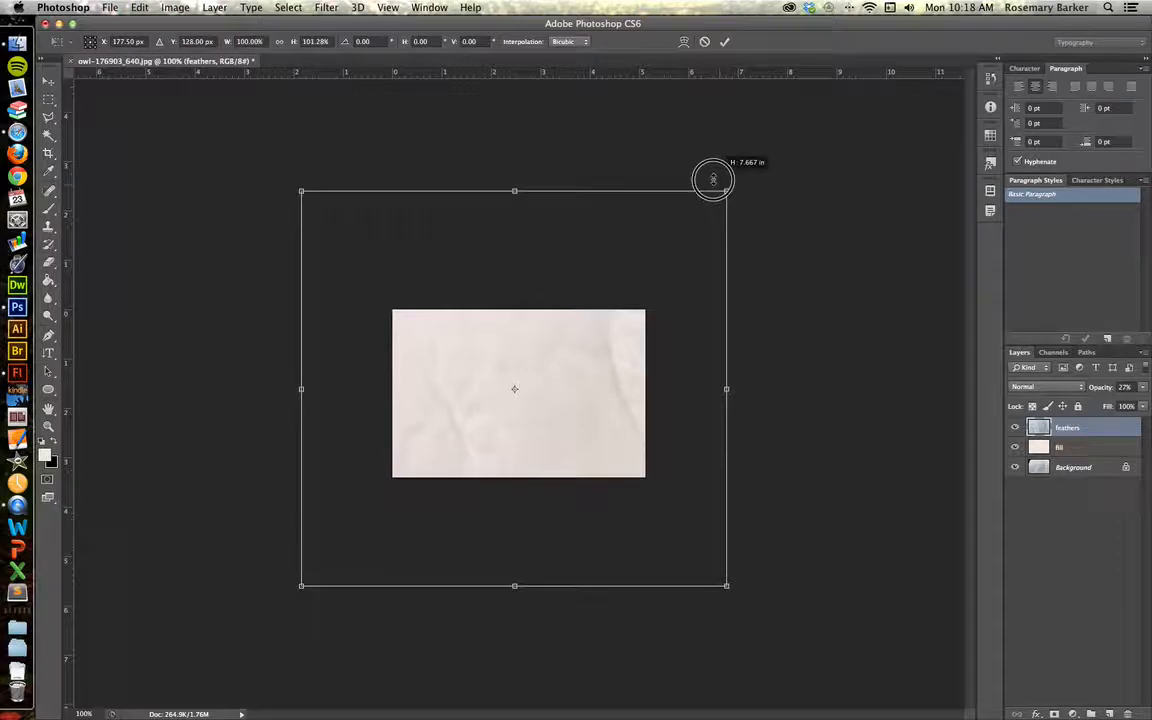
# Rotate and widen the feather texture further and reposition it to cover the whole canvas
pyautogui.moveTo(713, 180); pyautogui.dragTo(722, 184)
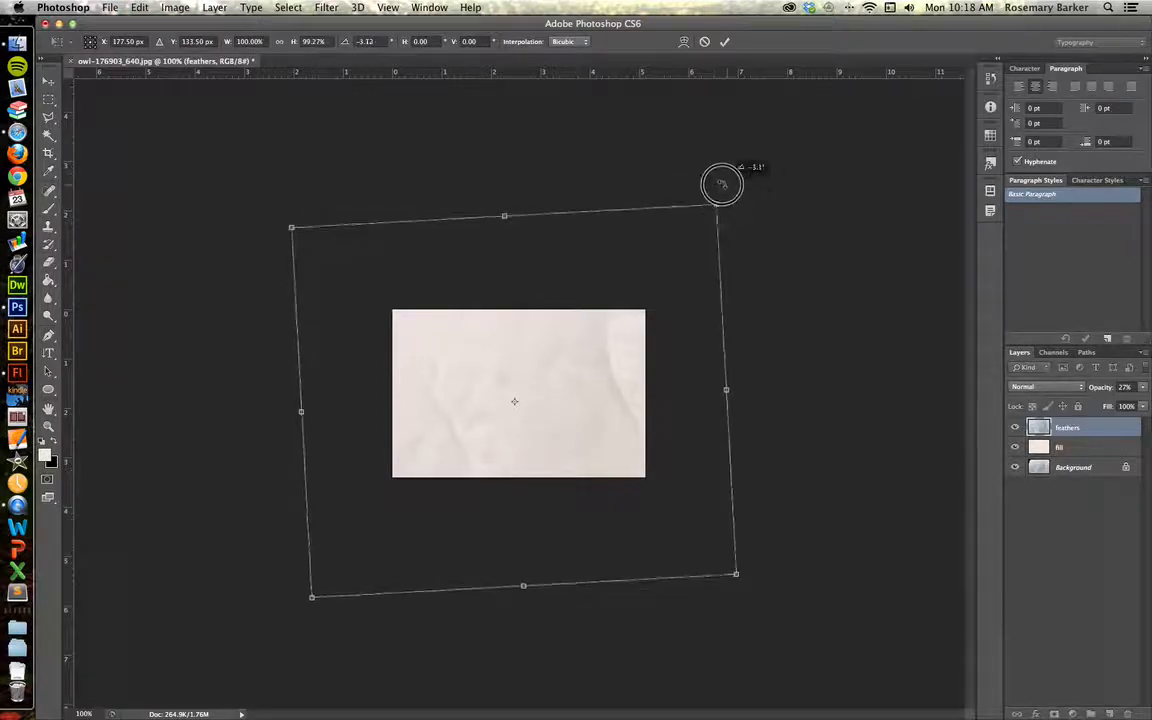
pyautogui.moveTo(722, 183); pyautogui.dragTo(645, 152)
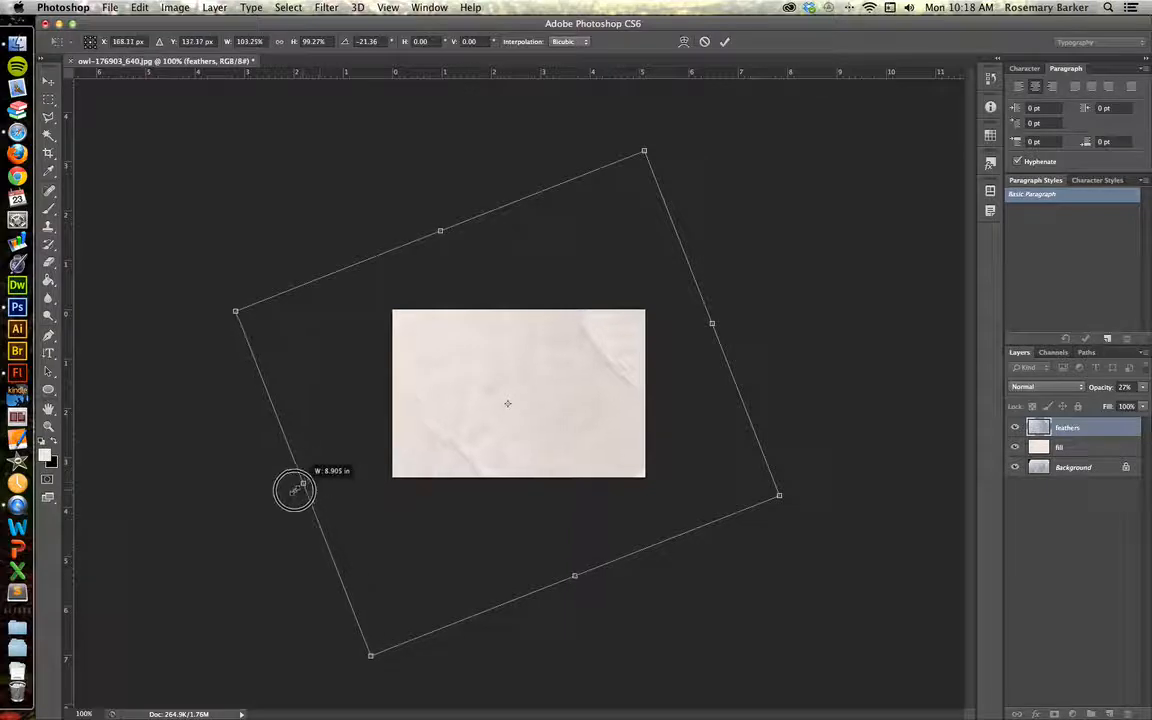
pyautogui.moveTo(295, 490); pyautogui.dragTo(262, 499)
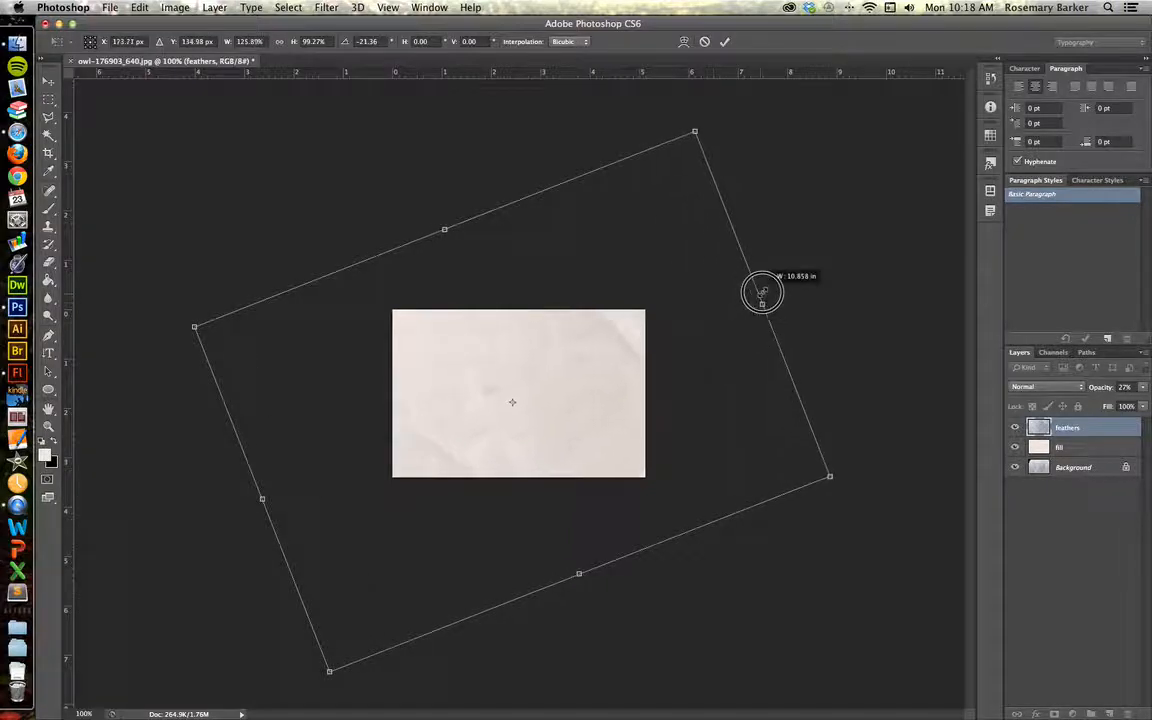
pyautogui.moveTo(763, 293); pyautogui.dragTo(789, 293)
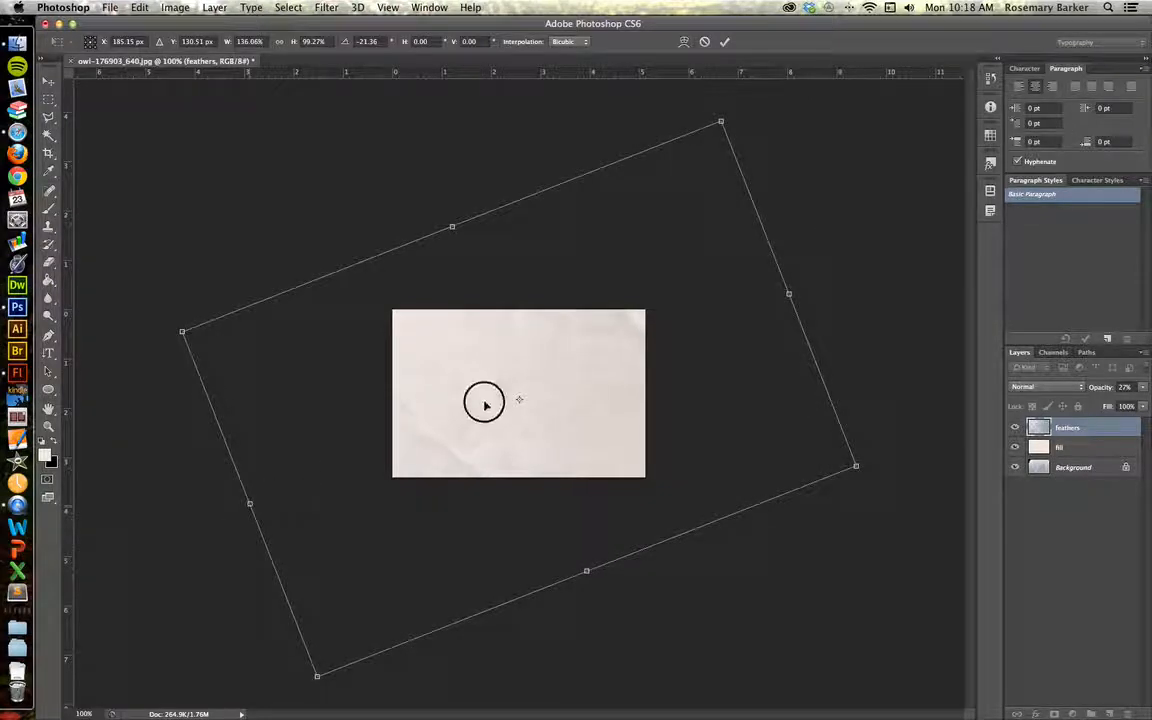
pyautogui.moveTo(485, 400); pyautogui.dragTo(480, 403)
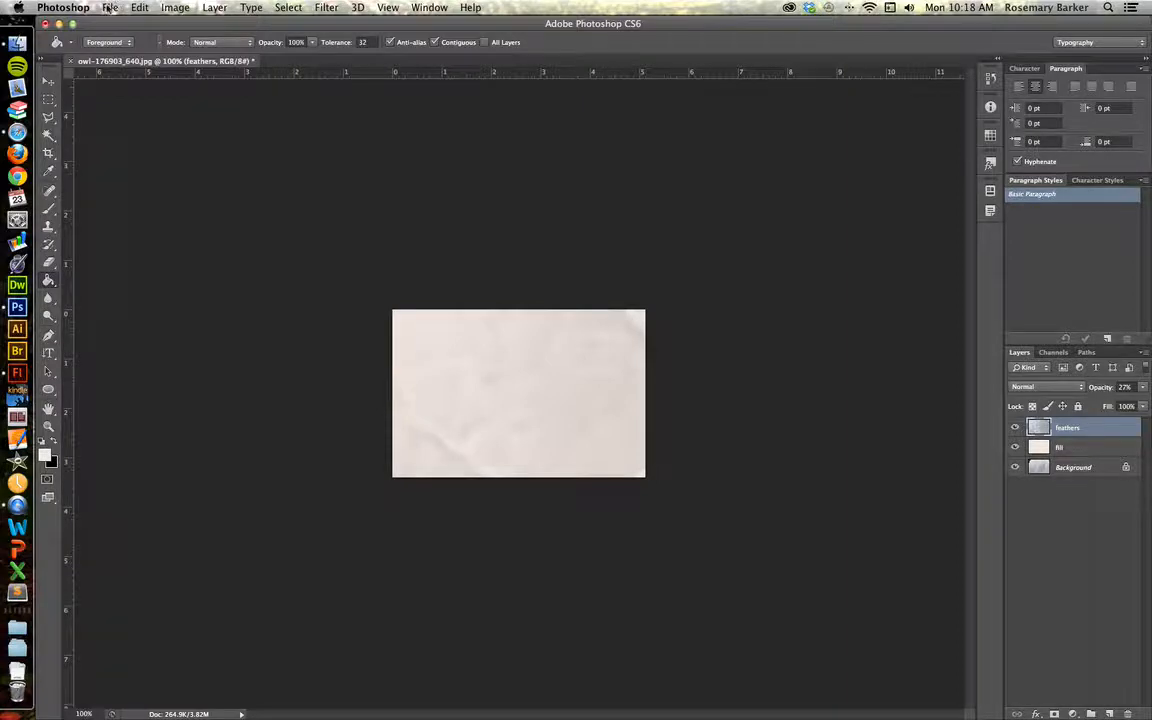
# Set up a Save for Web export of the texture in PNG-24 format and proceed to saving
pyautogui.click(110, 7)
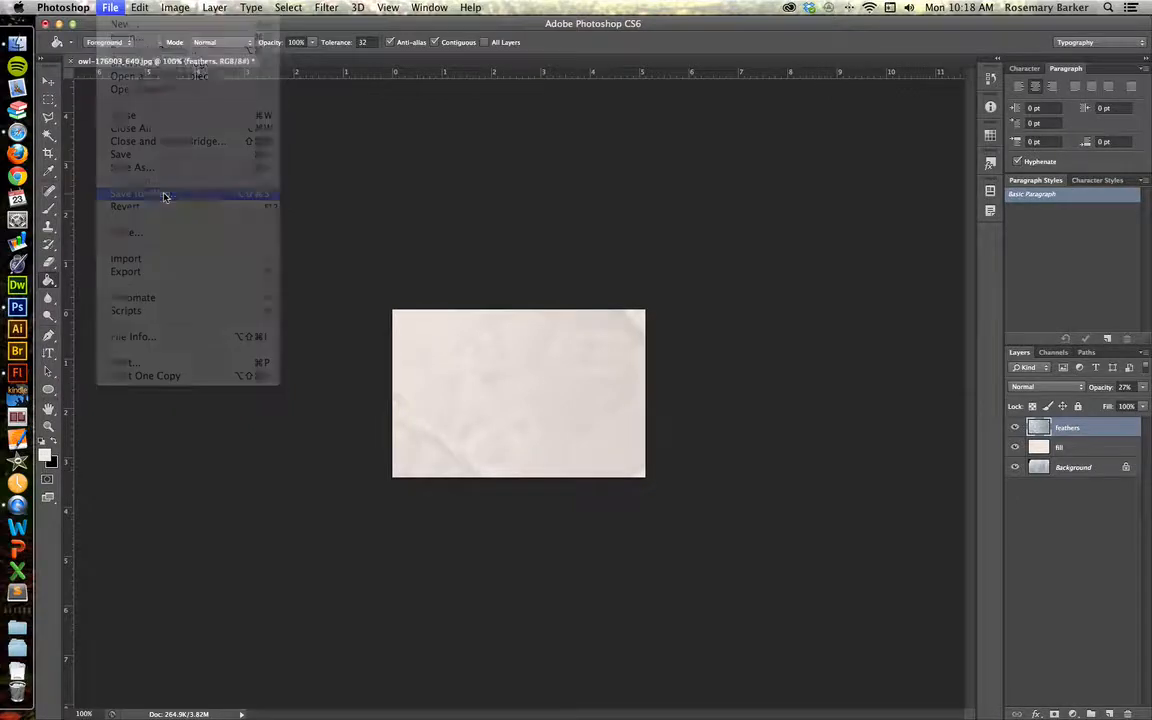
pyautogui.click(127, 193)
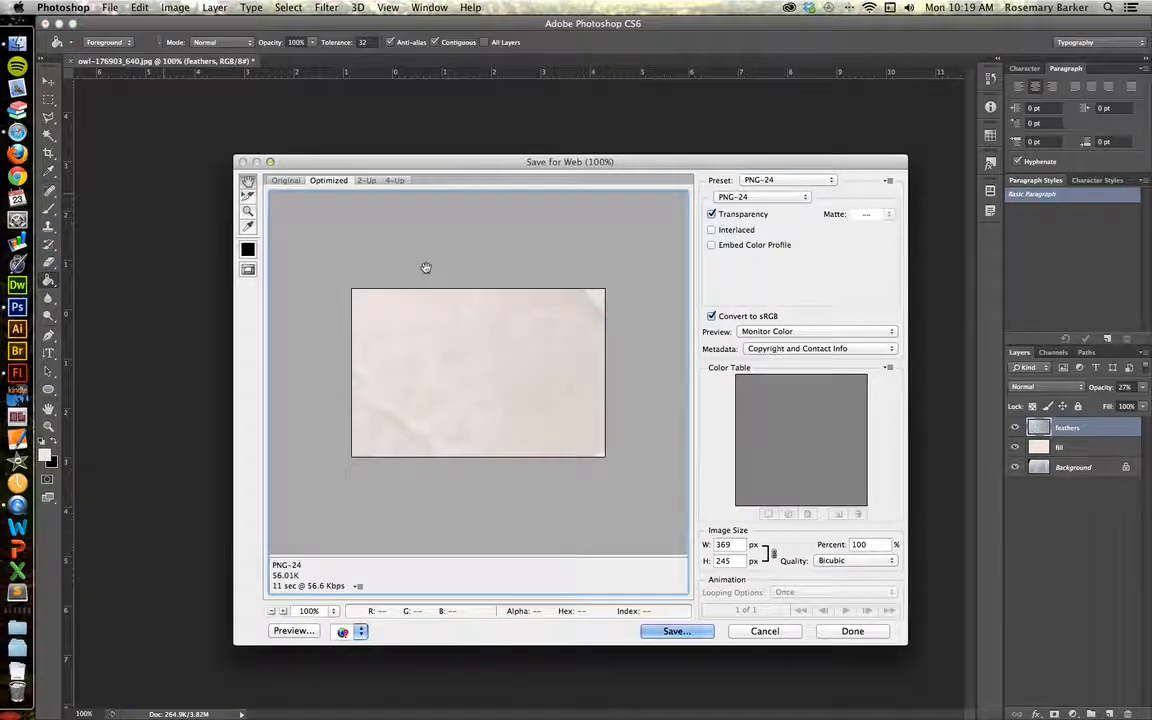
pyautogui.click(785, 180)
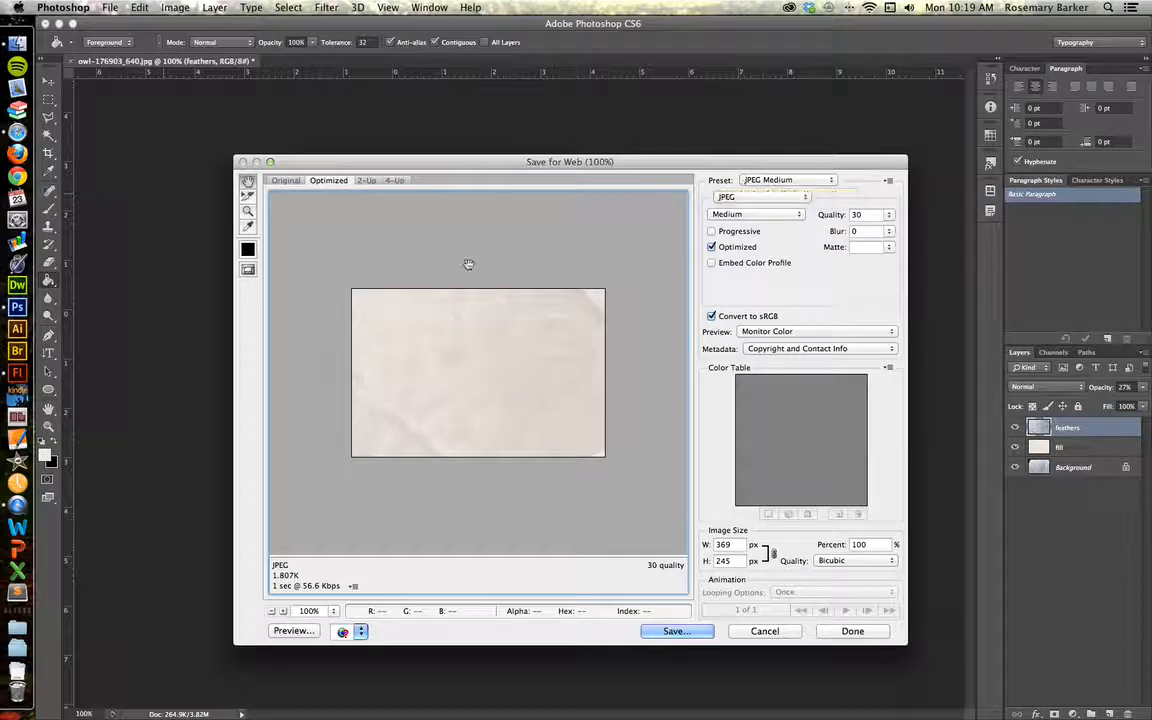
pyautogui.moveTo(525, 347)
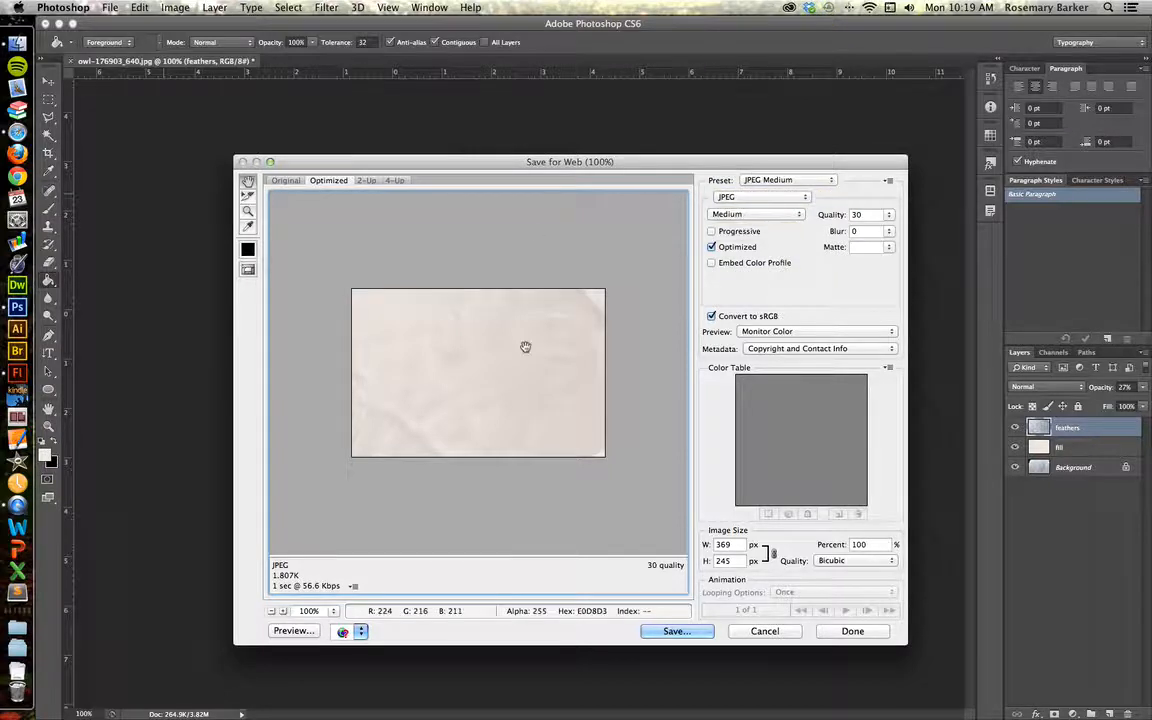
pyautogui.click(760, 196)
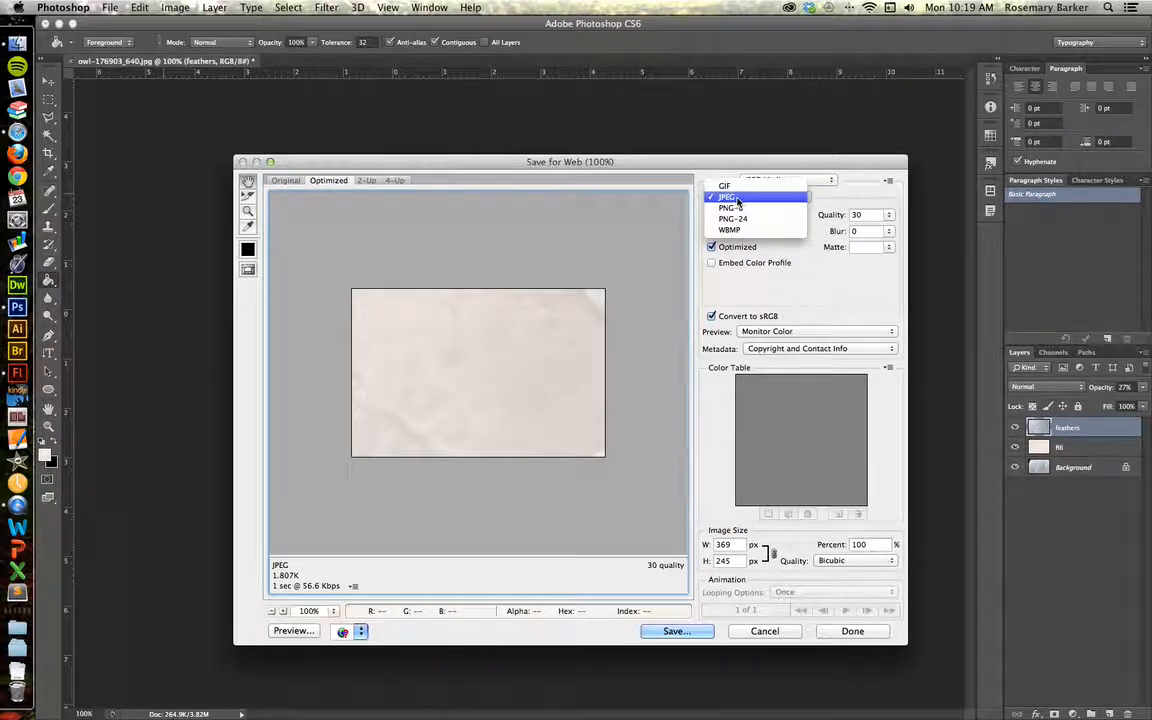
pyautogui.click(733, 218)
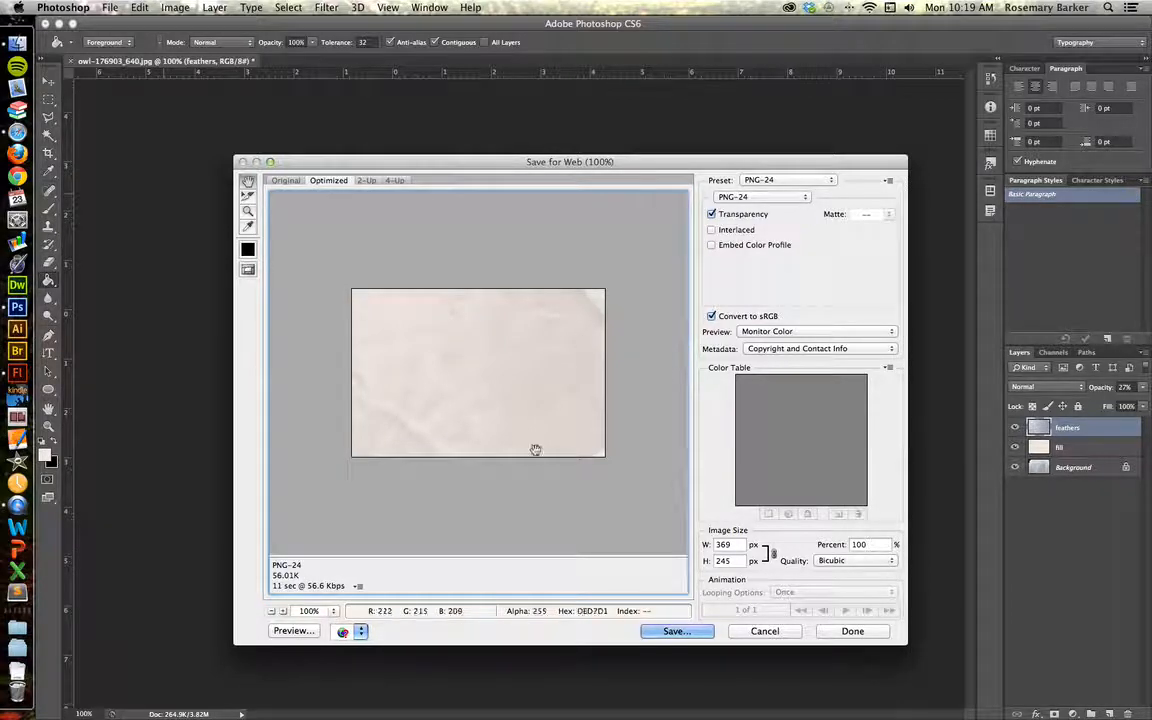
pyautogui.click(676, 630)
pyautogui.write('owl_final.png')
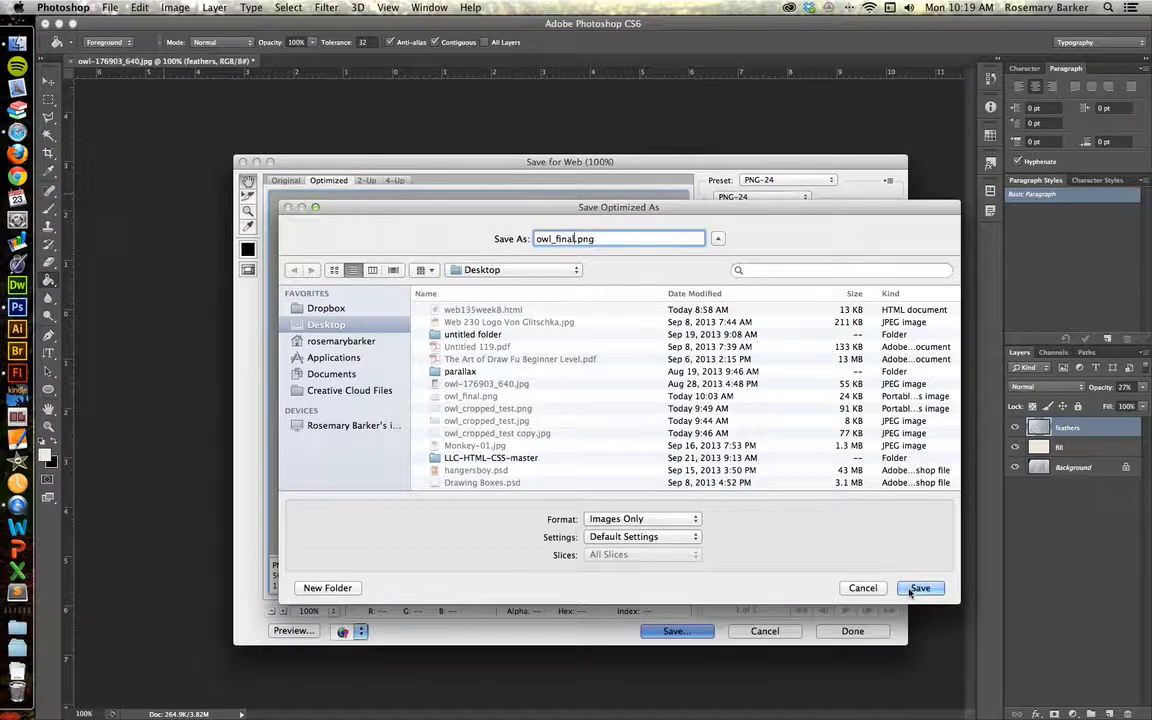
# Save the export as owl_final.png on the Desktop, replacing the existing file
pyautogui.click(919, 588)
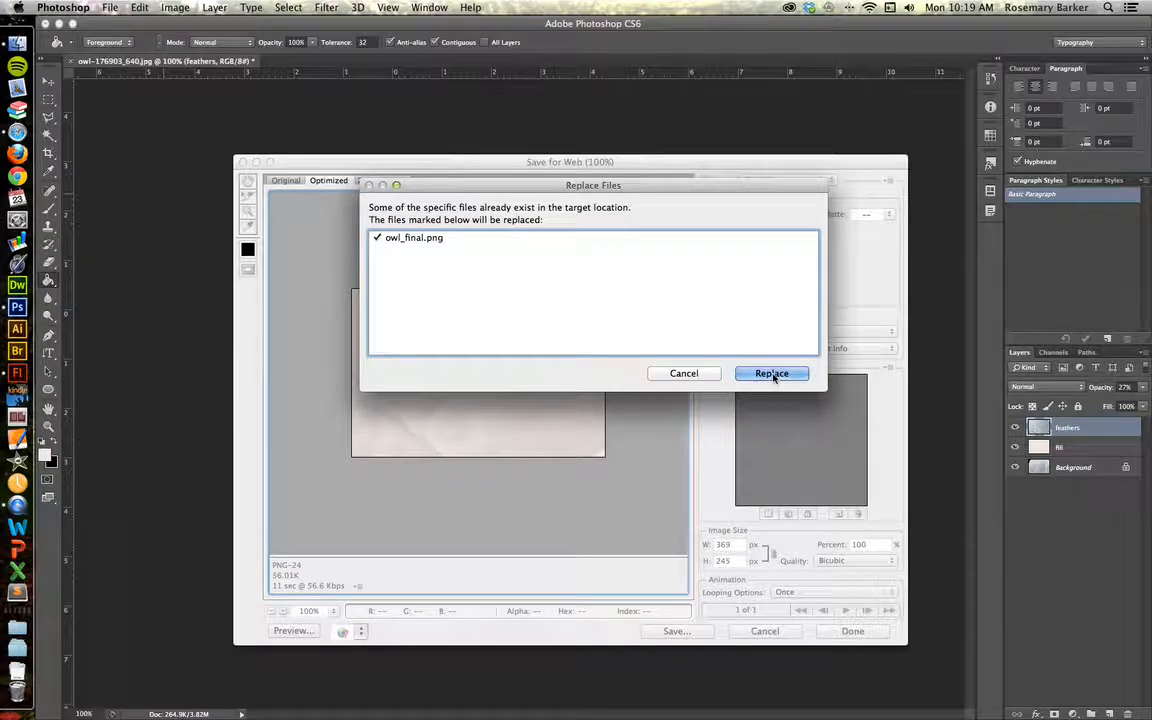
pyautogui.click(771, 373)
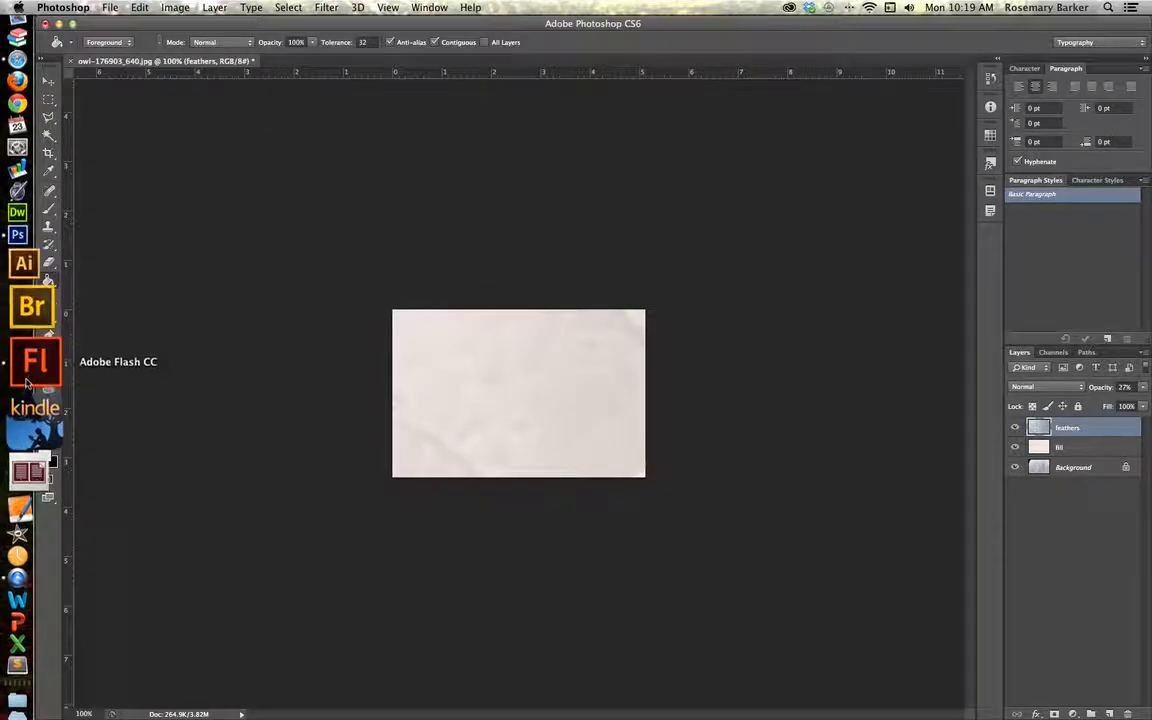
# Back in Flash CC, import owl_final.png into the bird file's library
pyautogui.click(35, 361)
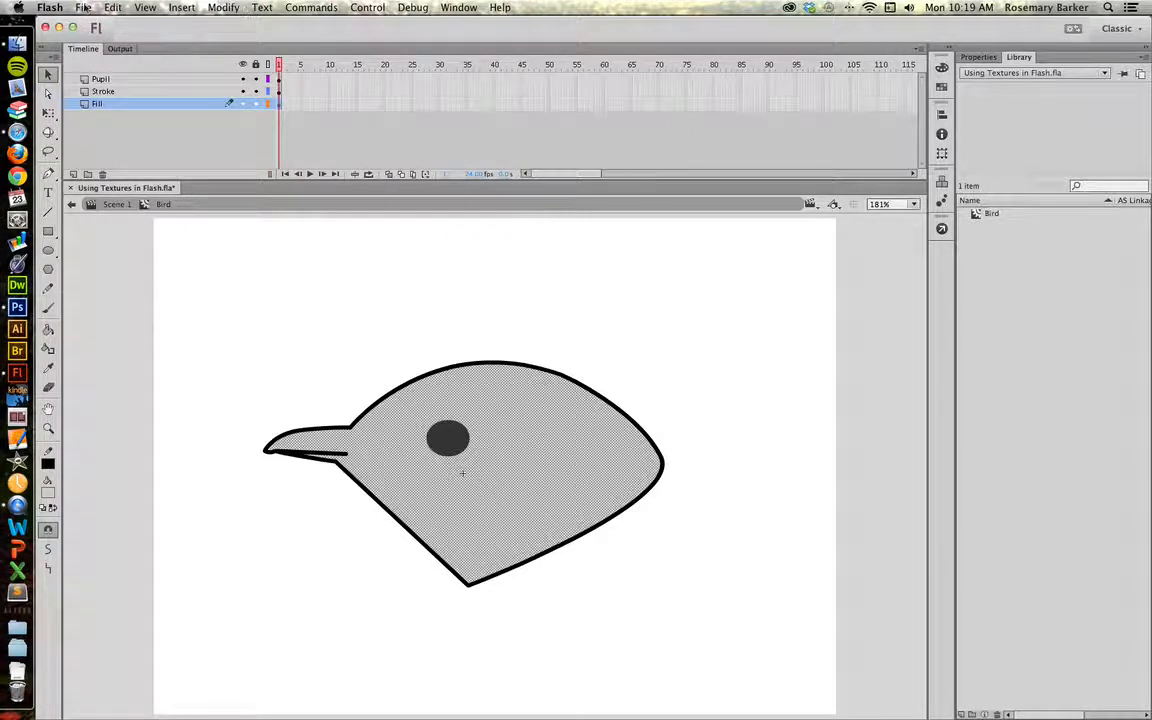
pyautogui.click(83, 7)
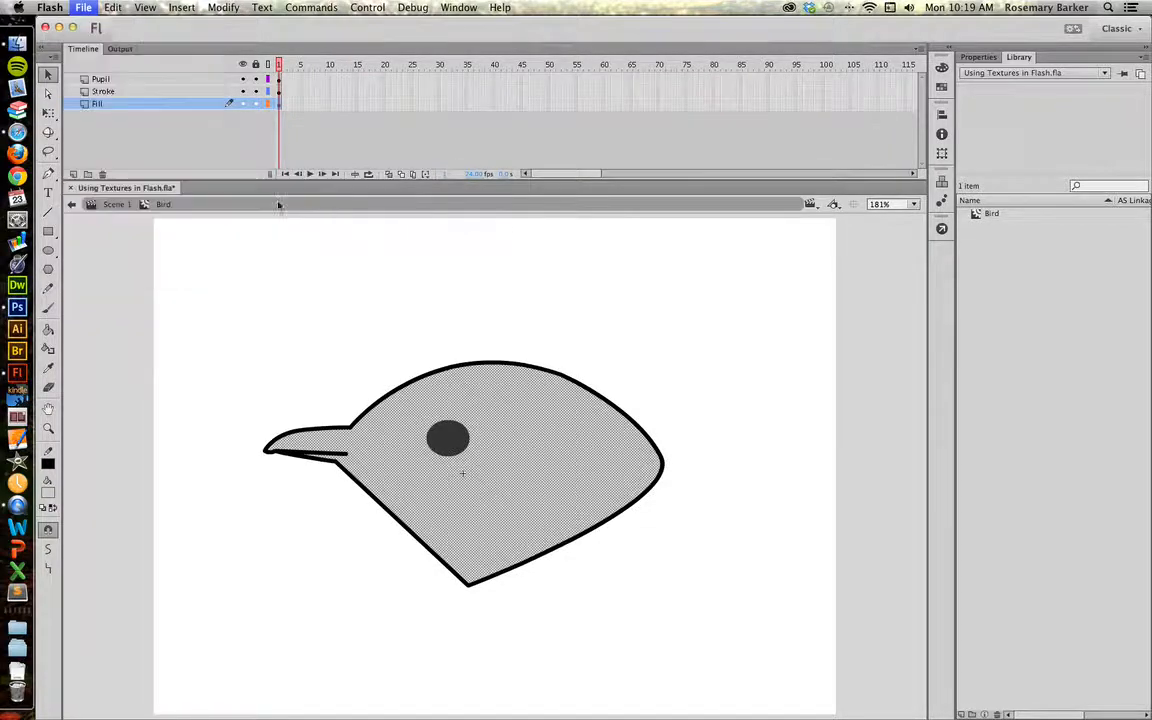
pyautogui.click(83, 7)
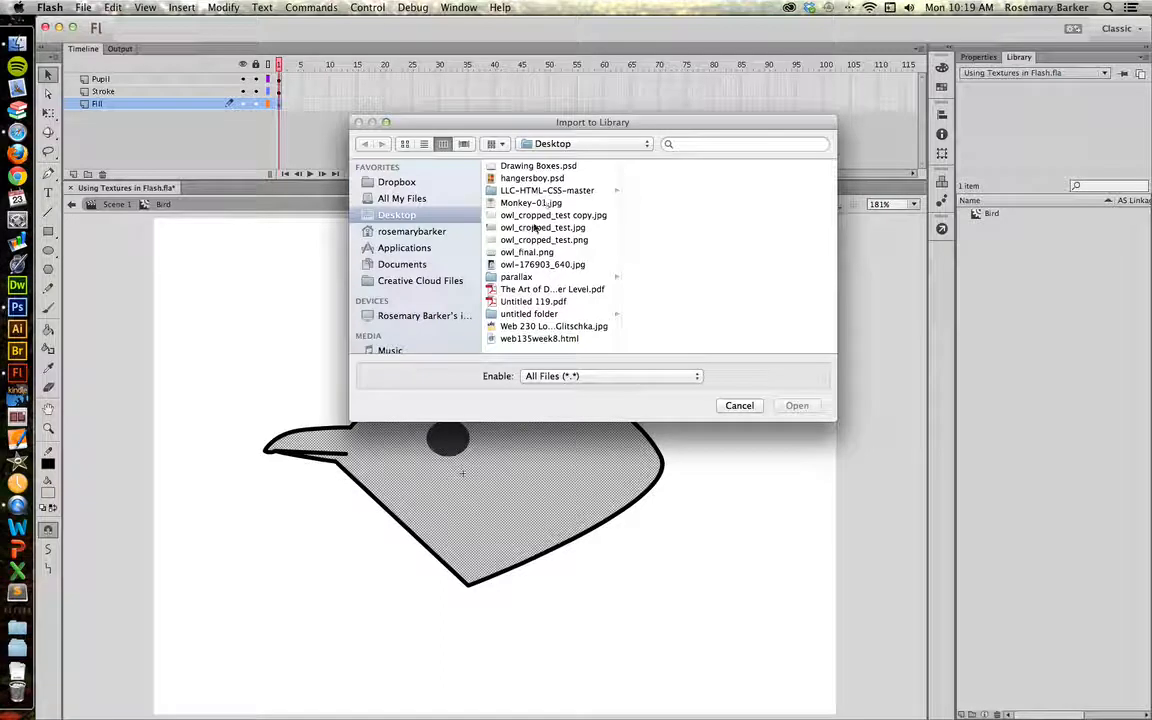
pyautogui.click(527, 252)
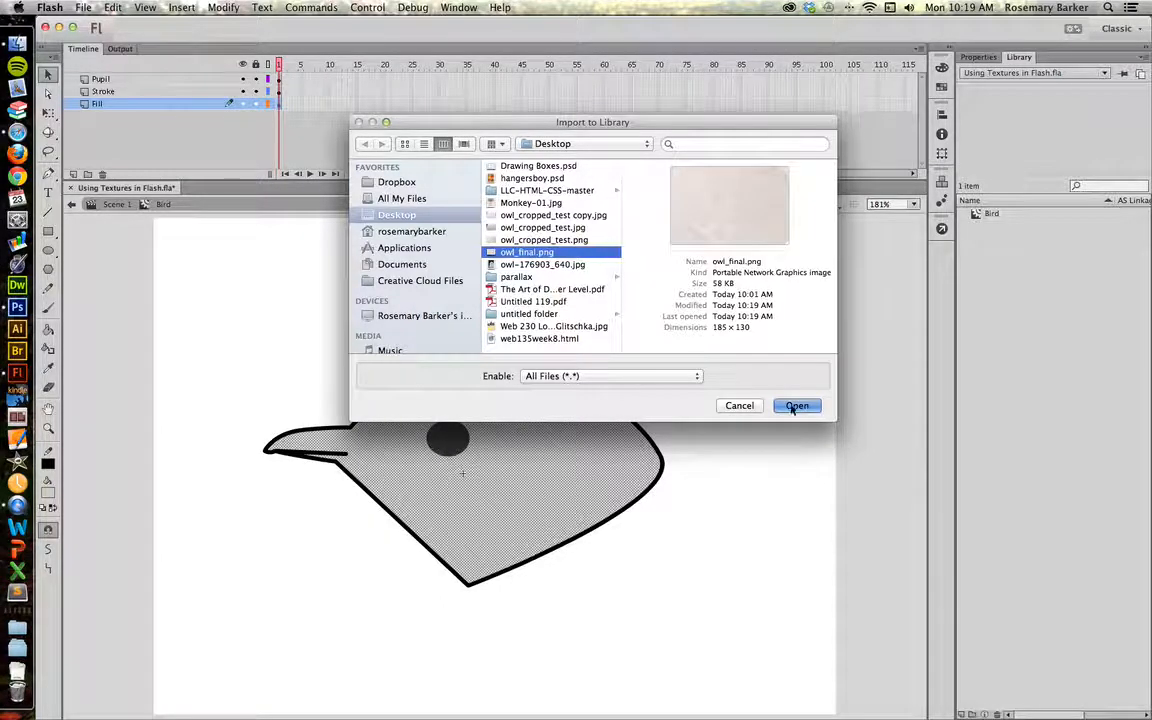
pyautogui.click(797, 405)
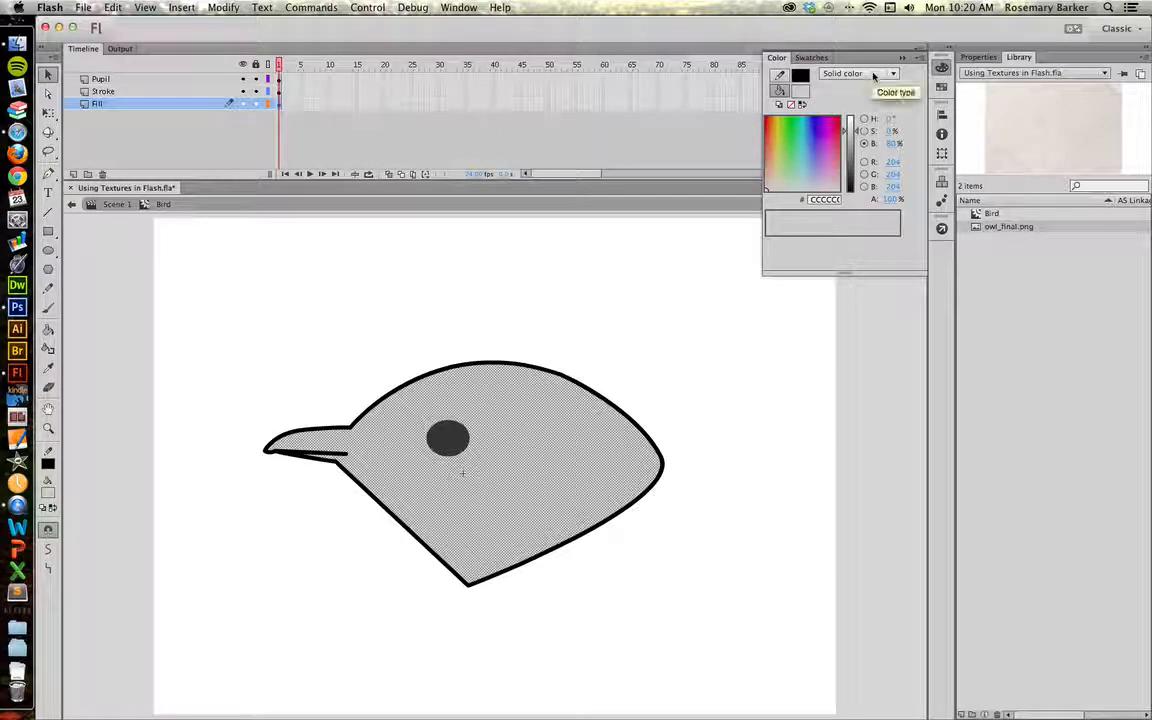
# Set the Color panel's fill type to Bitmap fill for the feather texture
pyautogui.click(890, 73)
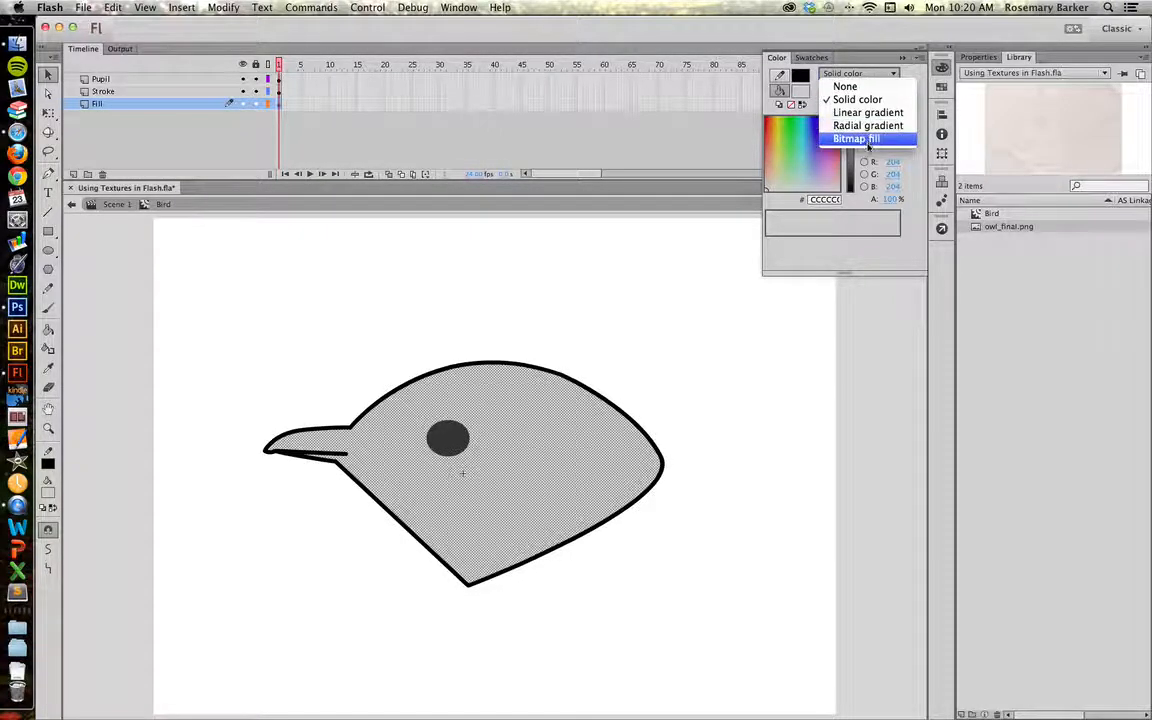
pyautogui.click(855, 138)
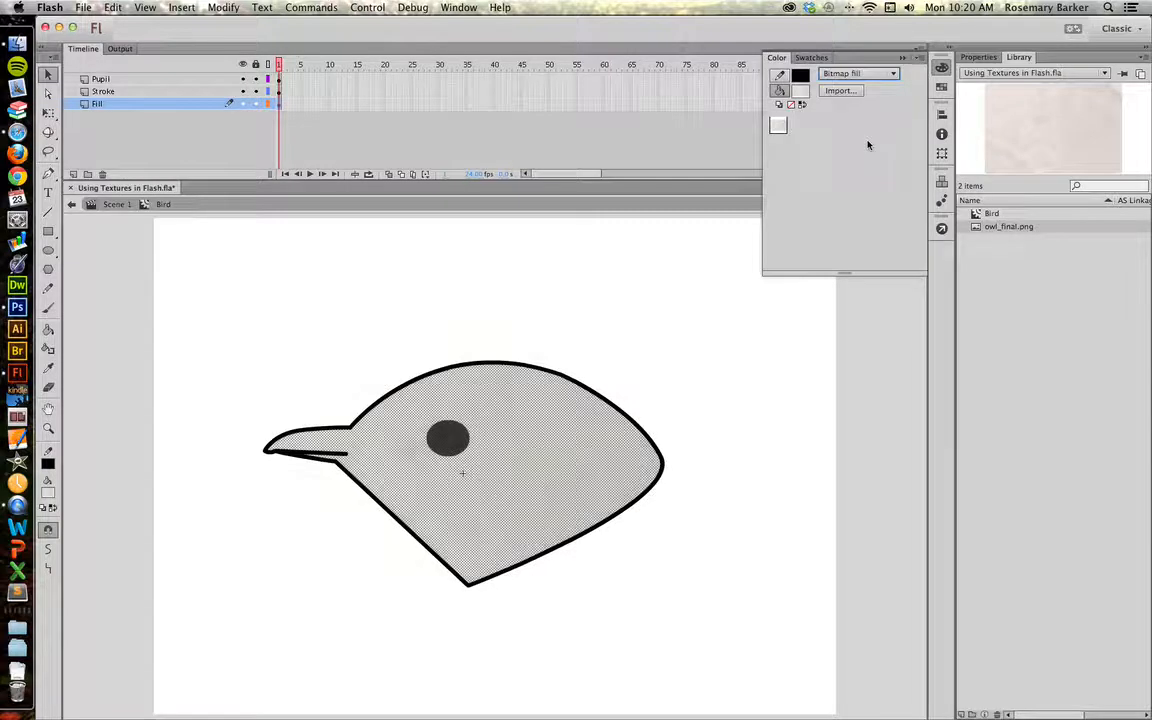
pyautogui.moveTo(464, 300)
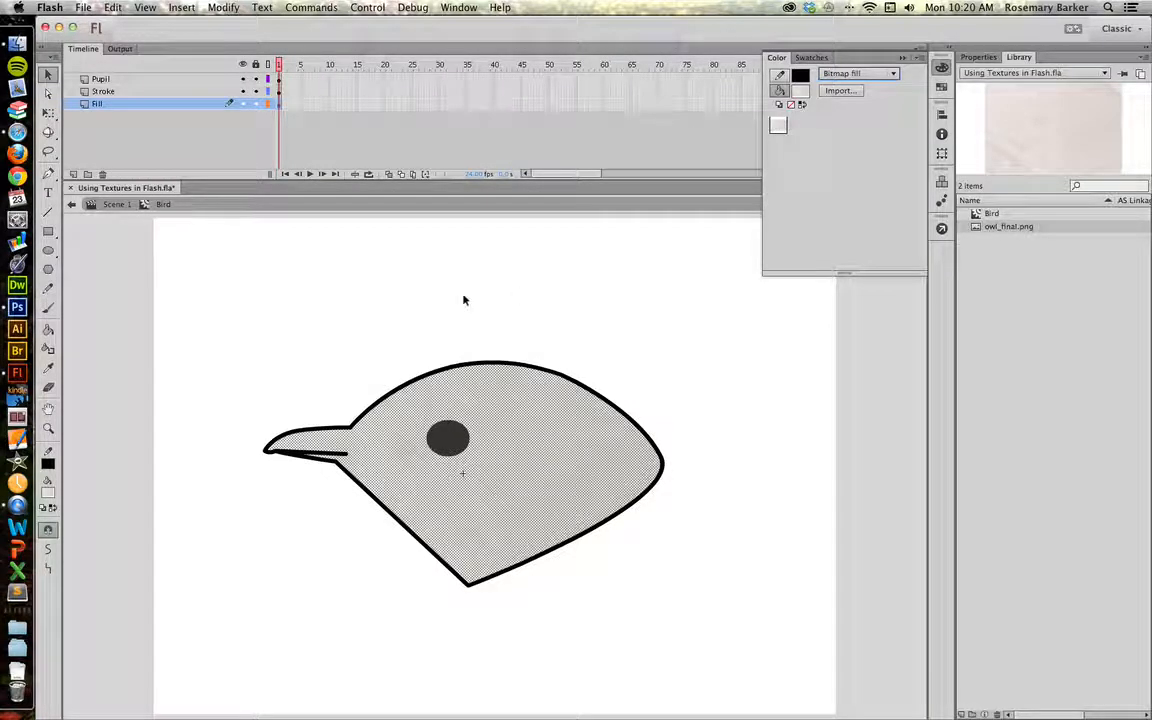